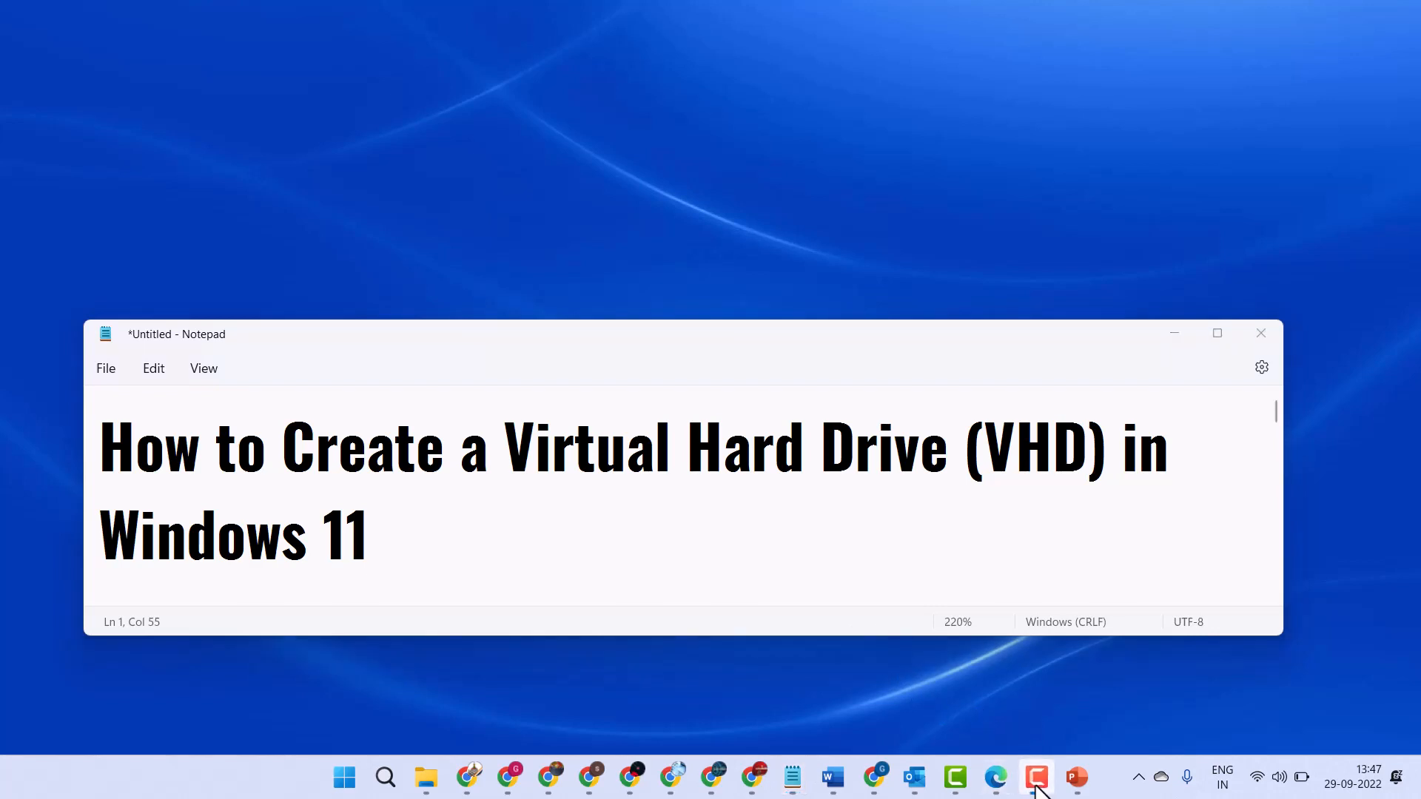
{"action": "mouse_move", "coordinate": [477, 537]}
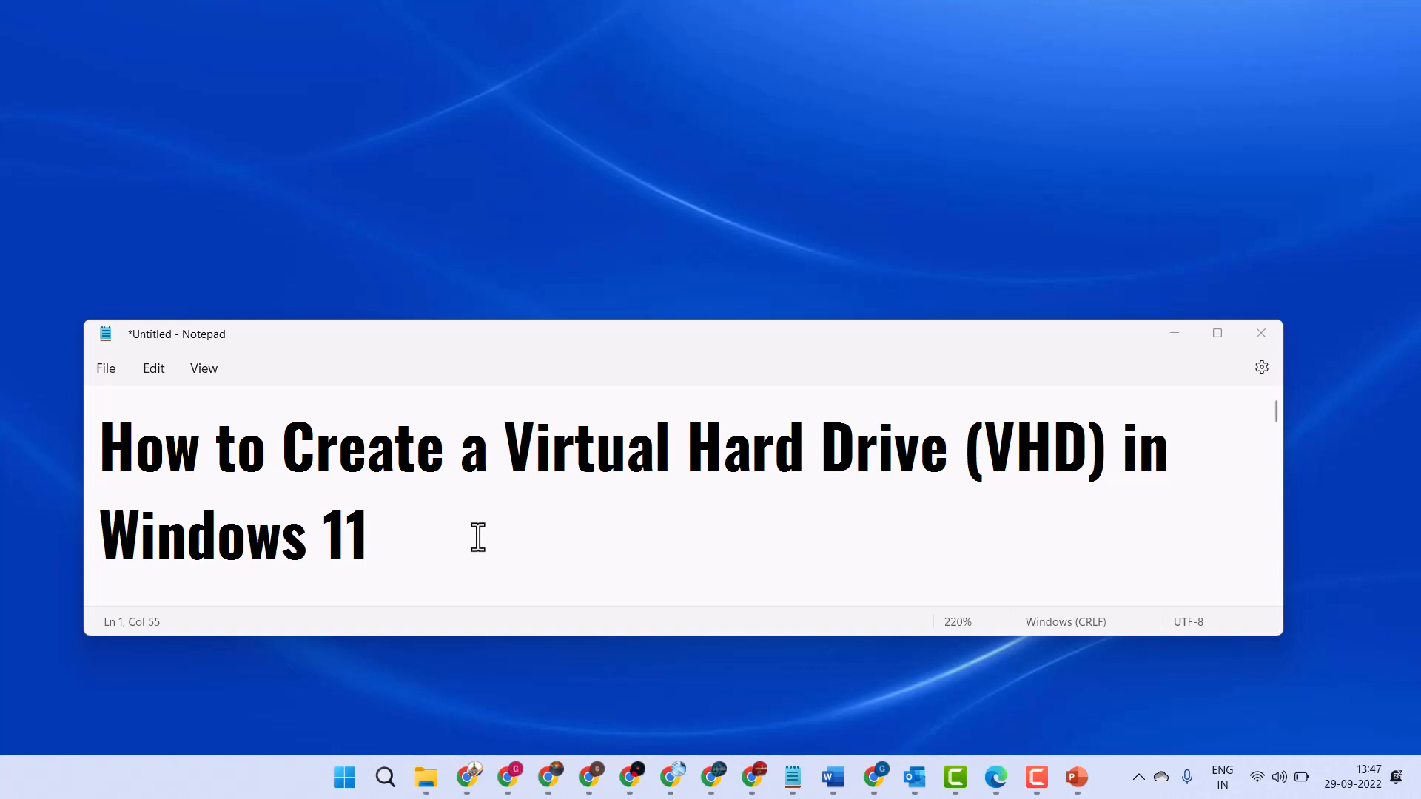
{"action": "mouse_move", "coordinate": [1174, 334]}
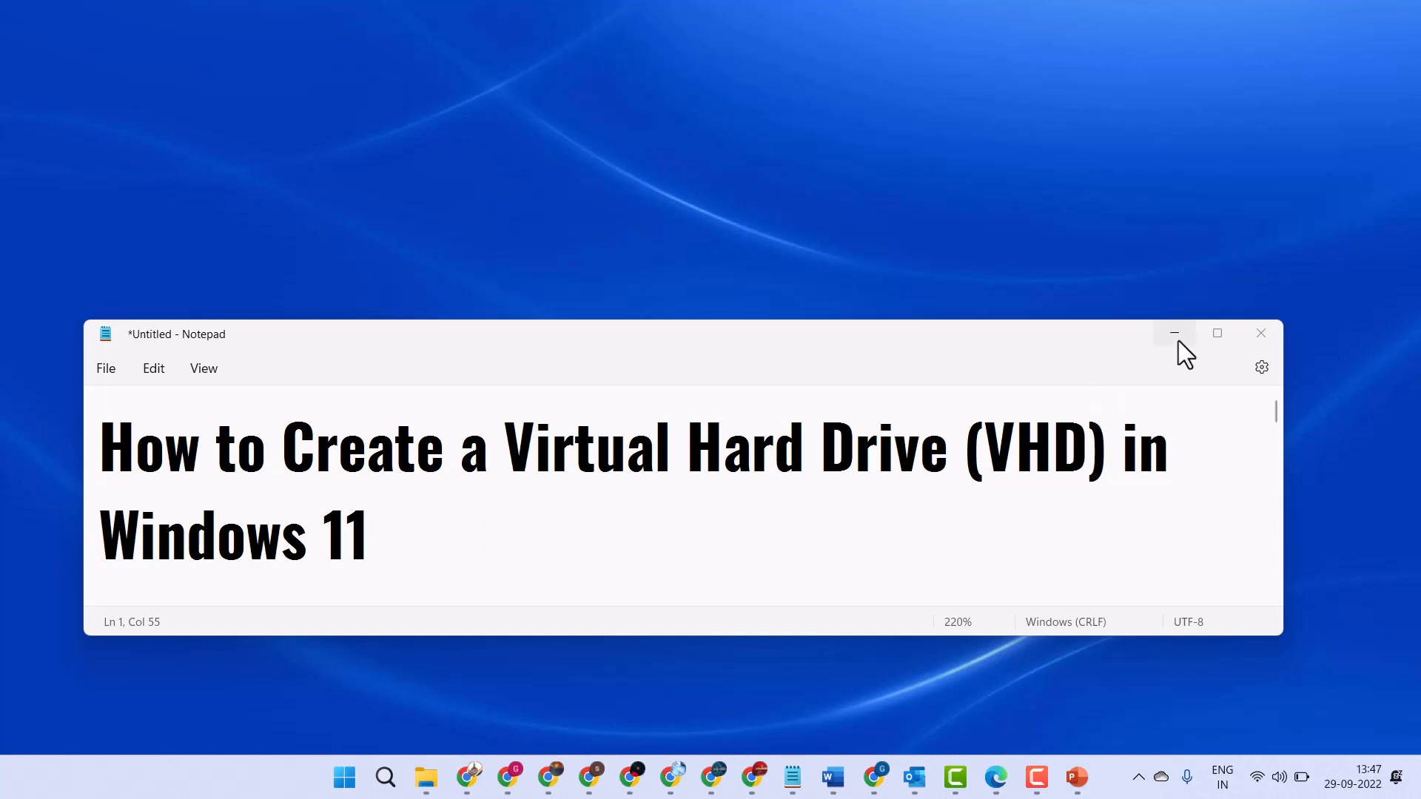
Step: Minimize Notepad and search Windows for 'file Explorer' after trying 'disk' and 'thi'
{"action": "left_click", "coordinate": [1174, 334]}
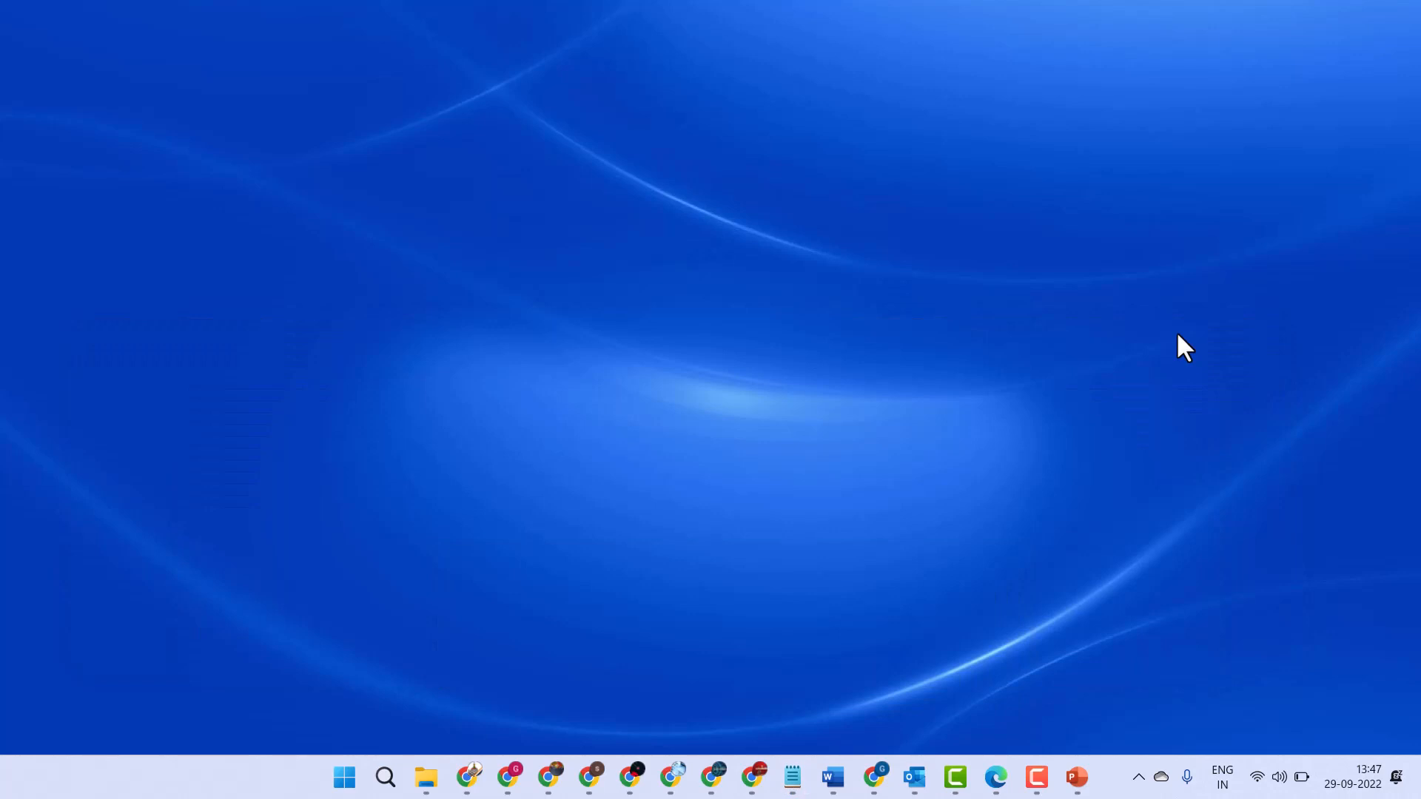
{"action": "mouse_move", "coordinate": [384, 776]}
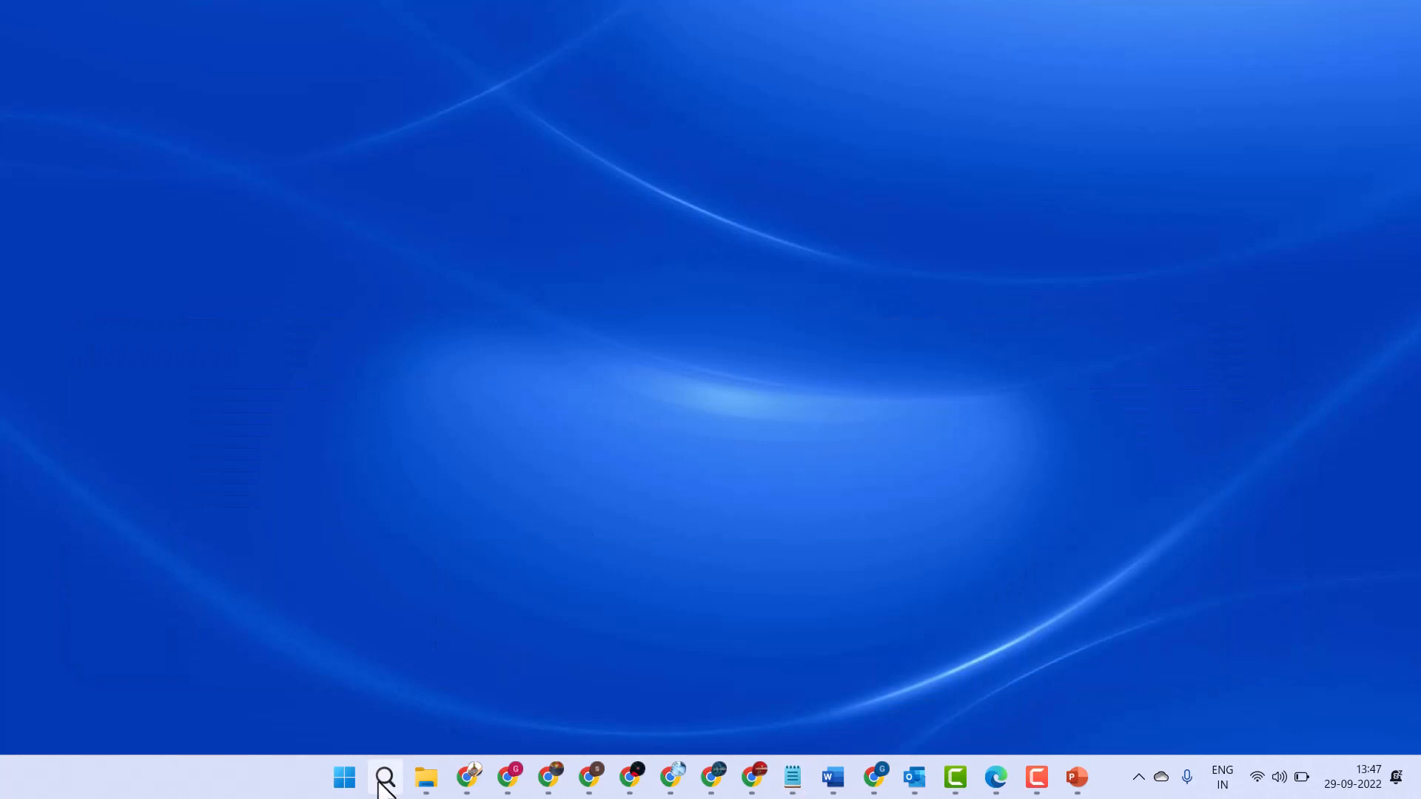
{"action": "left_click", "coordinate": [384, 777]}
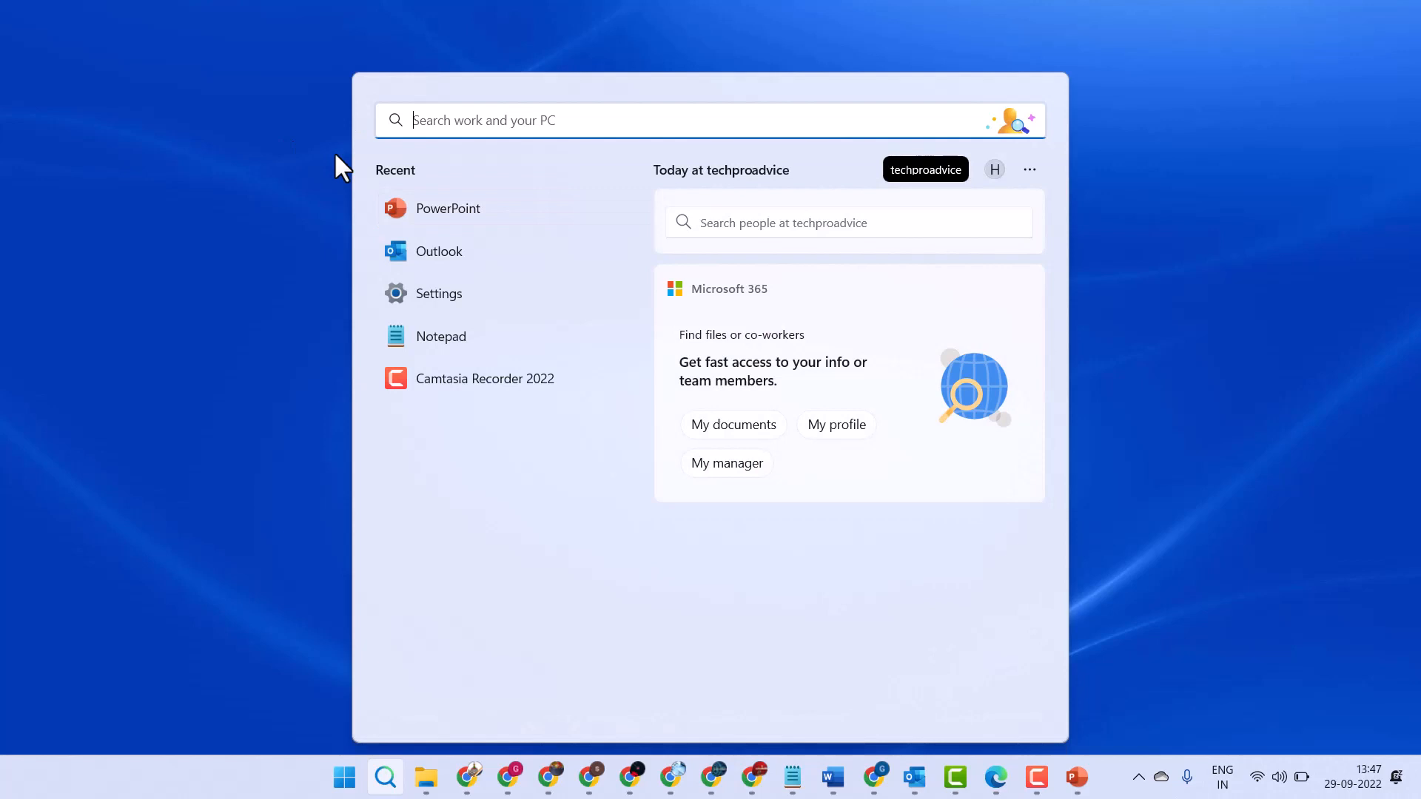
{"action": "type", "text": "disk"}
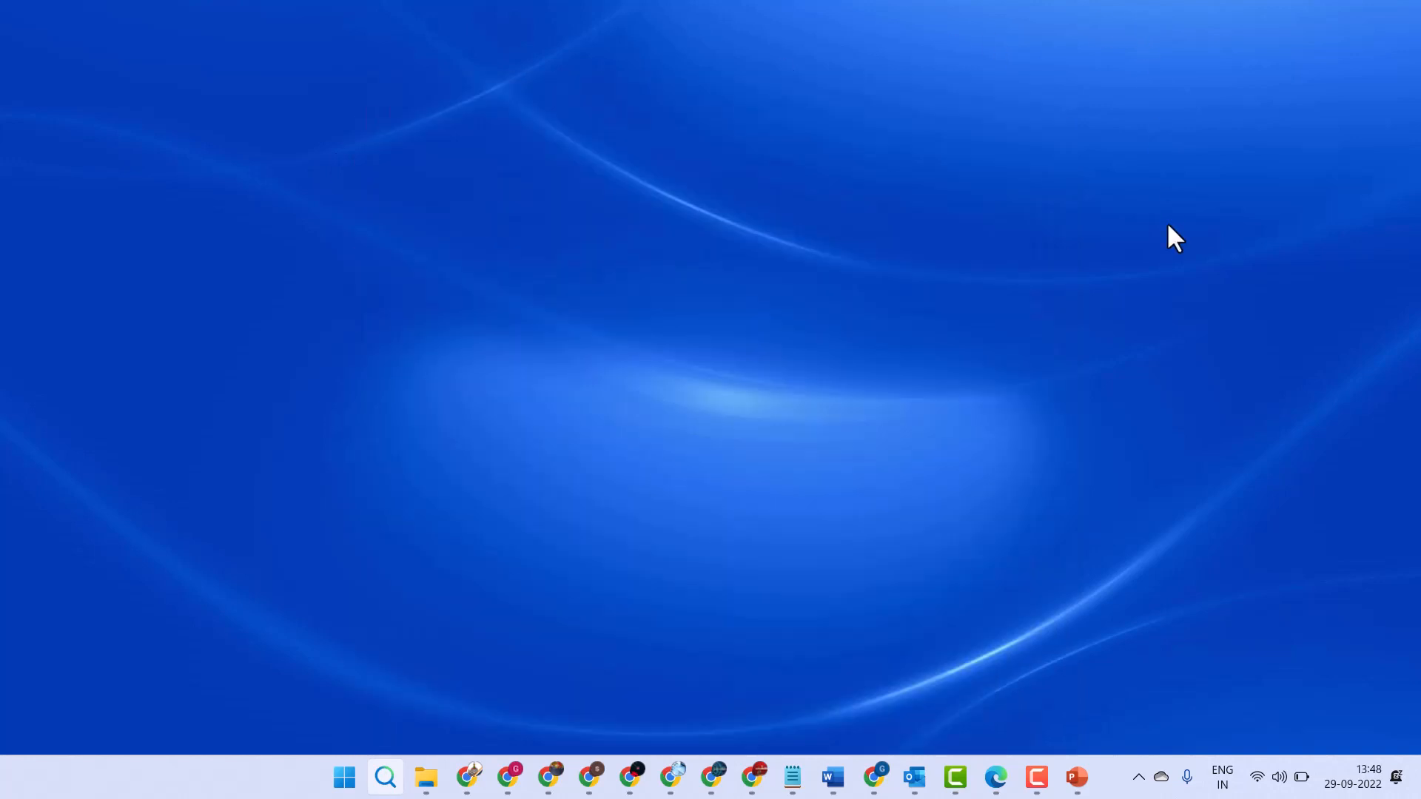
{"action": "left_click", "coordinate": [384, 776]}
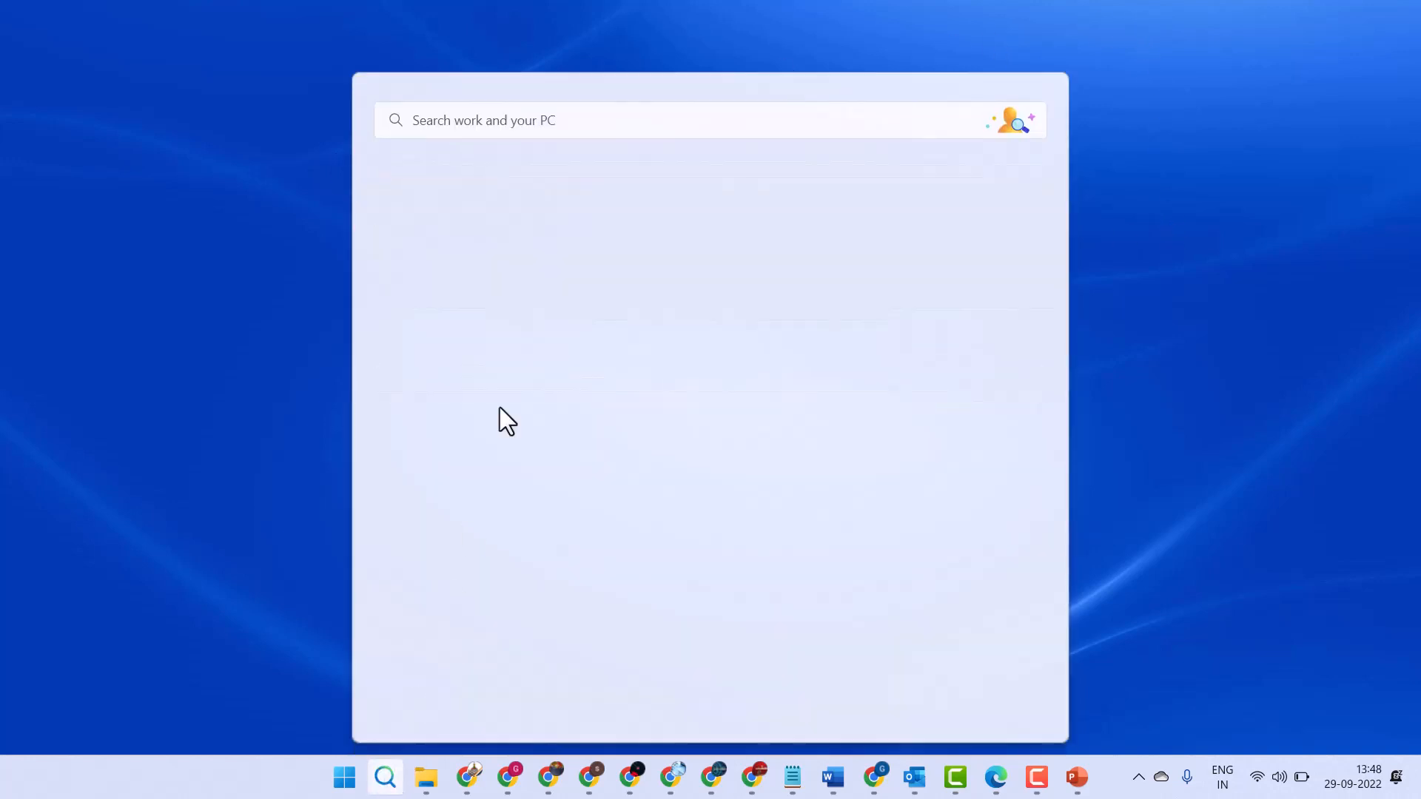
{"action": "type", "text": "this pc"}
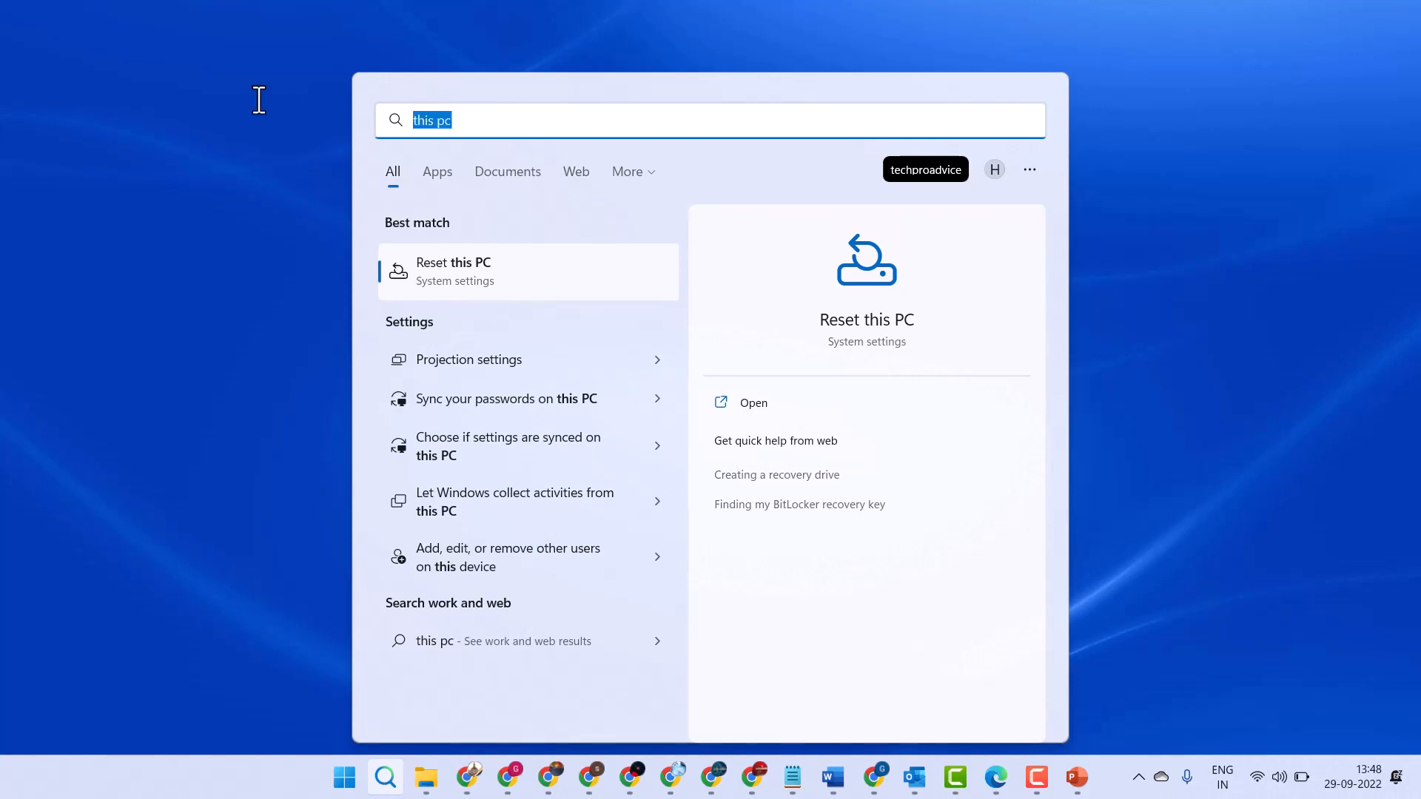
{"action": "type", "text": "file Explorer"}
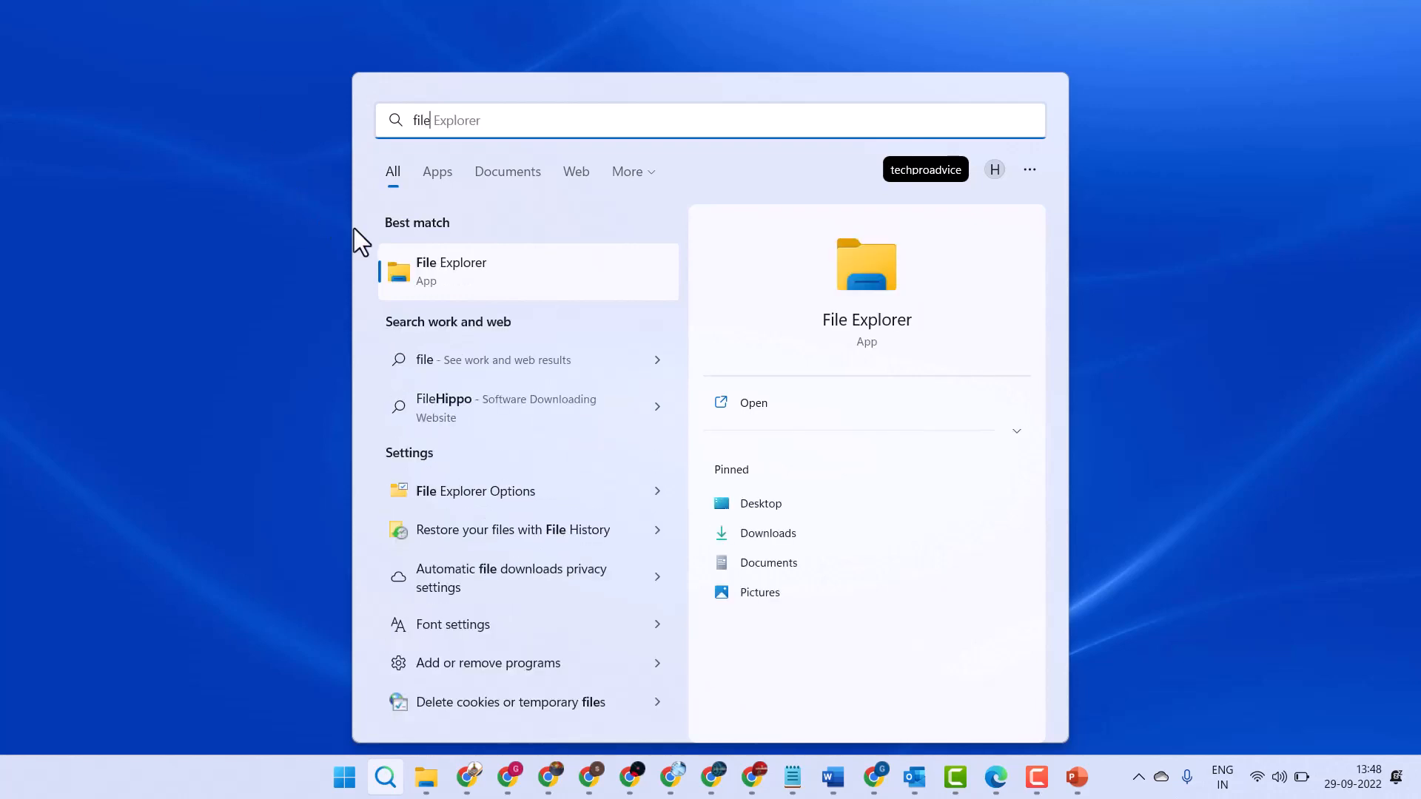
Step: Launch File Explorer and expand This PC's context menu to show more options
{"action": "left_click", "coordinate": [450, 271]}
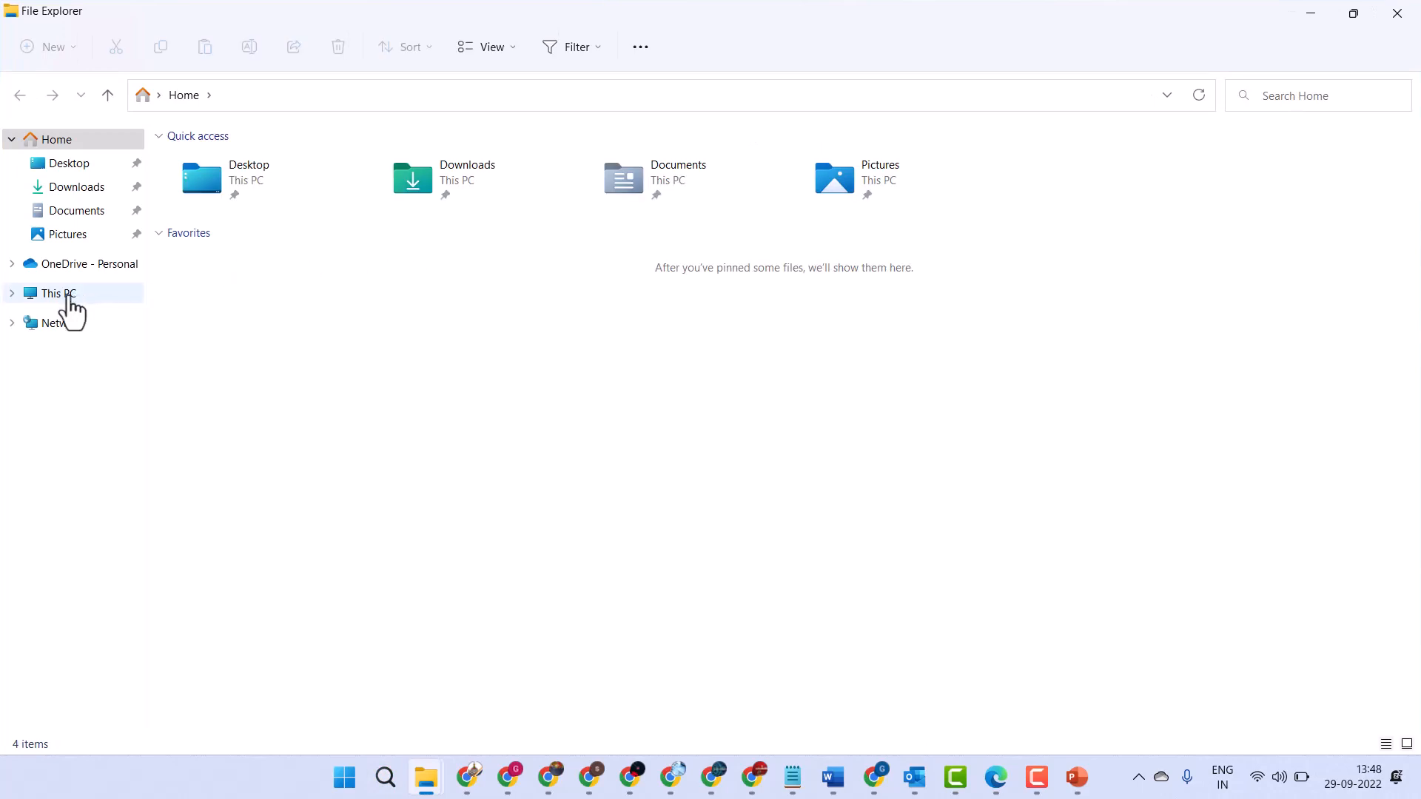
{"action": "right_click", "coordinate": [57, 293]}
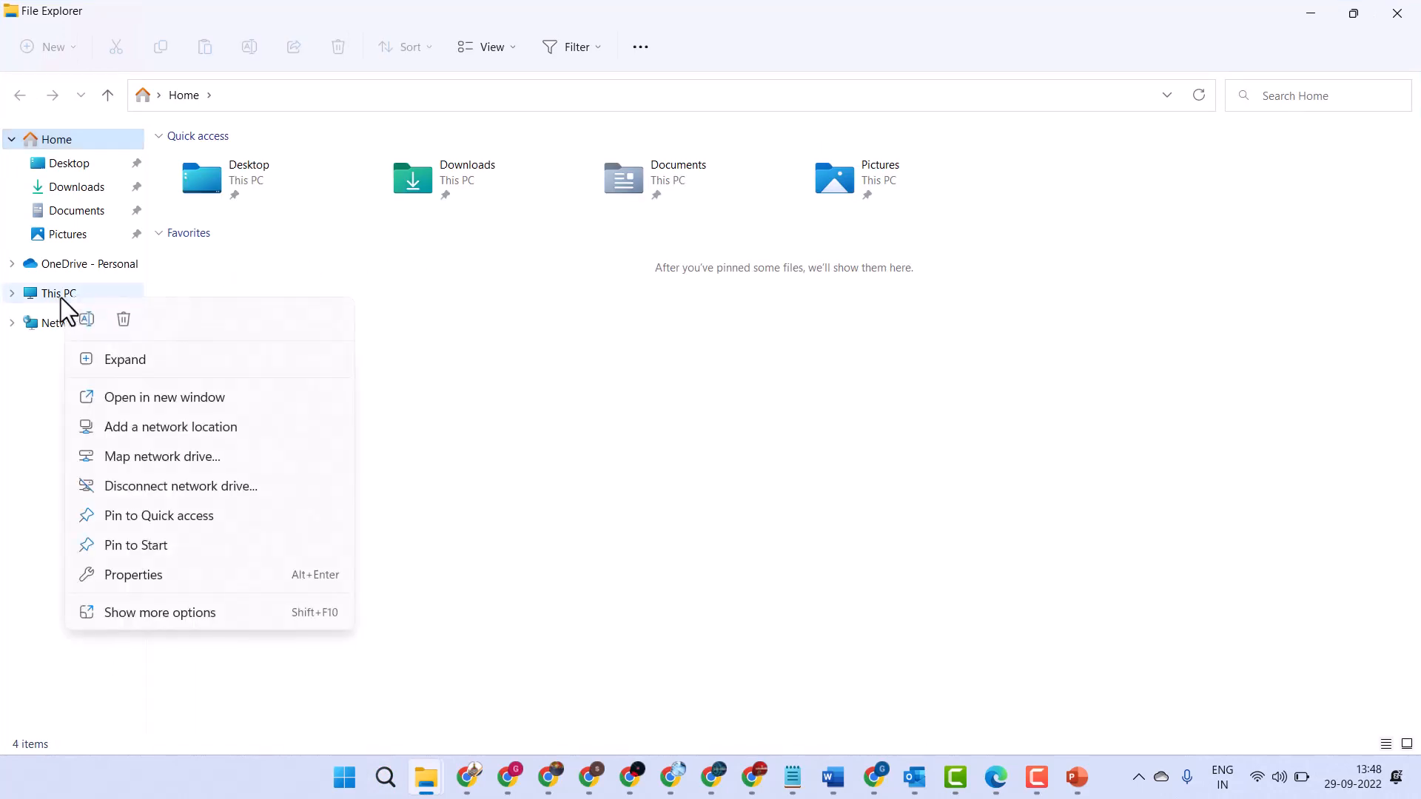
{"action": "mouse_move", "coordinate": [602, 444]}
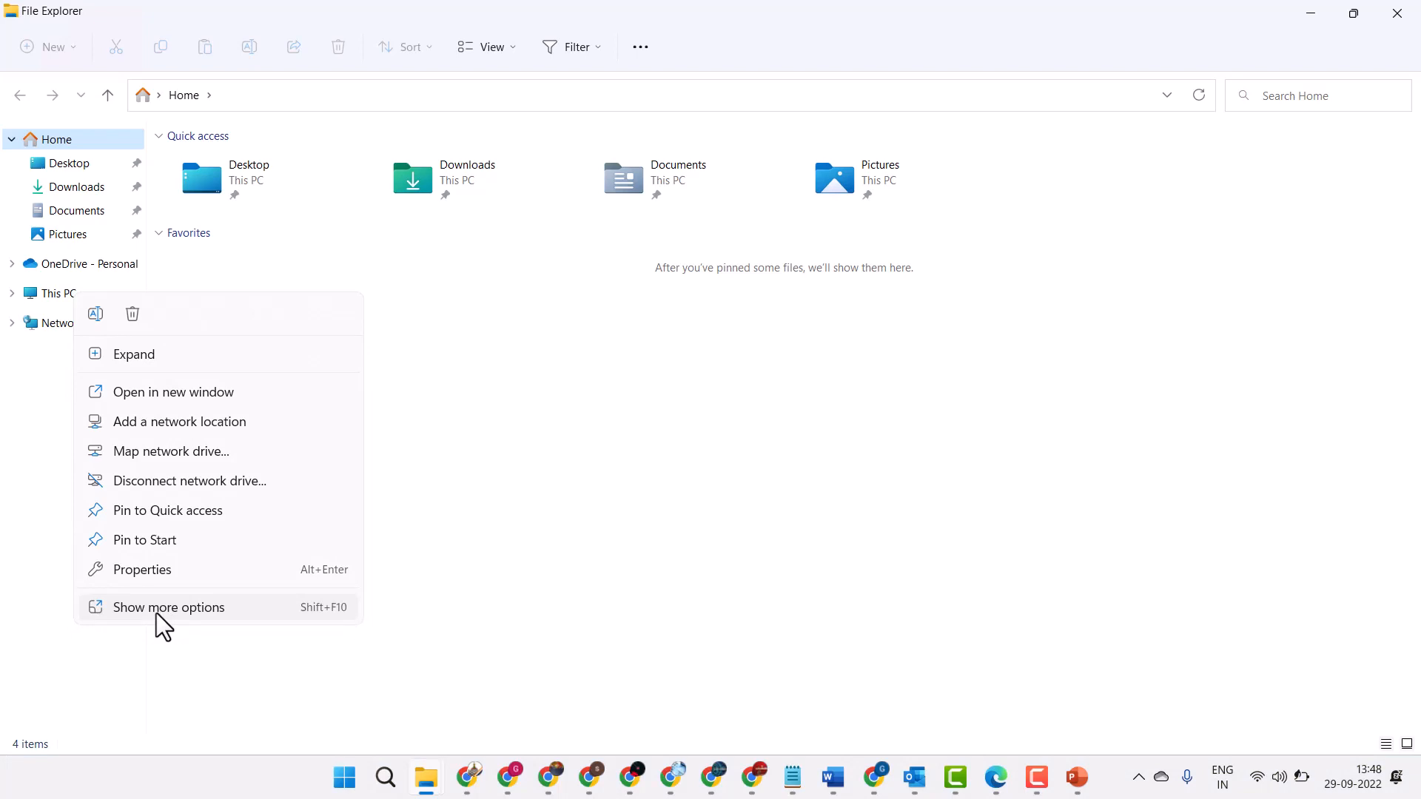
{"action": "left_click", "coordinate": [168, 607]}
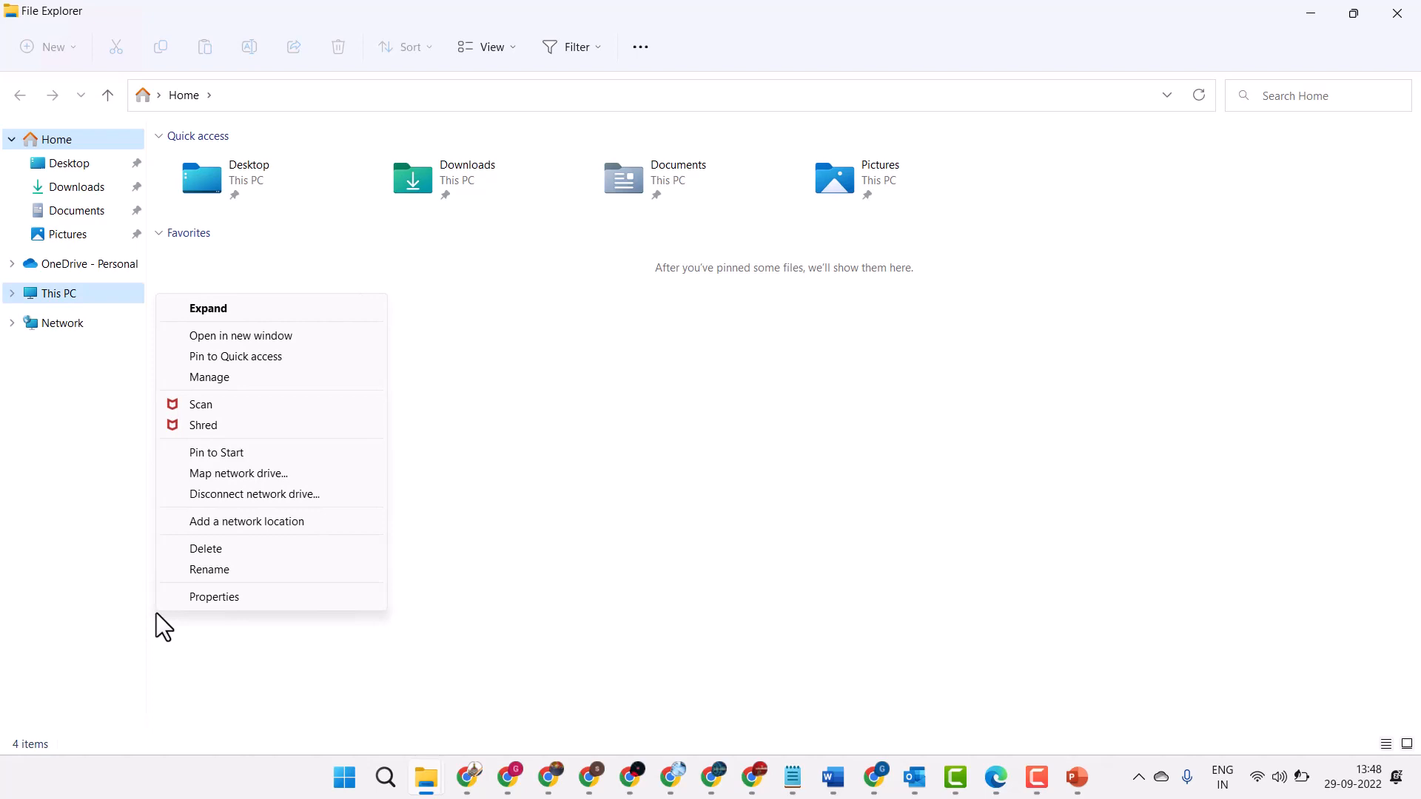
{"action": "mouse_move", "coordinate": [234, 356]}
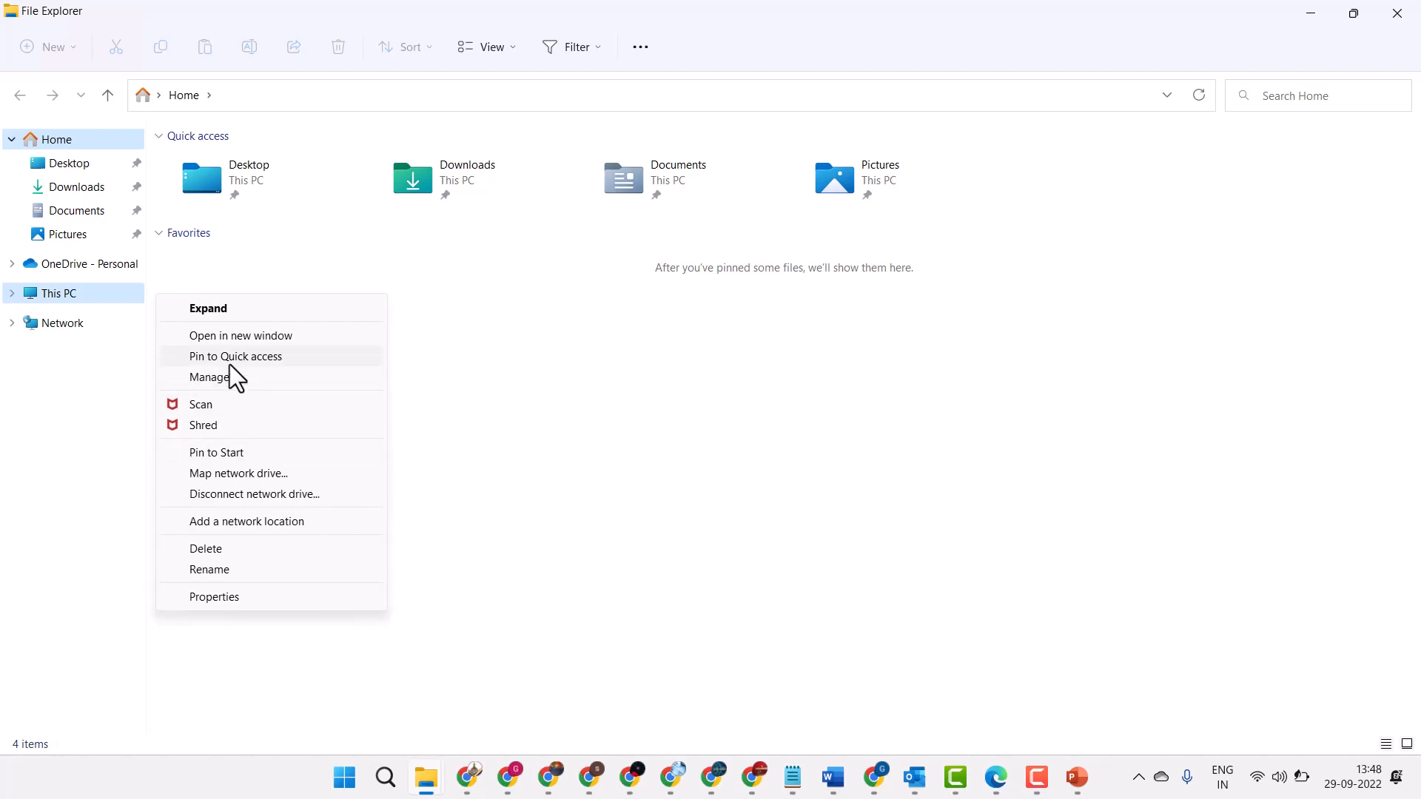
{"action": "mouse_move", "coordinate": [222, 385]}
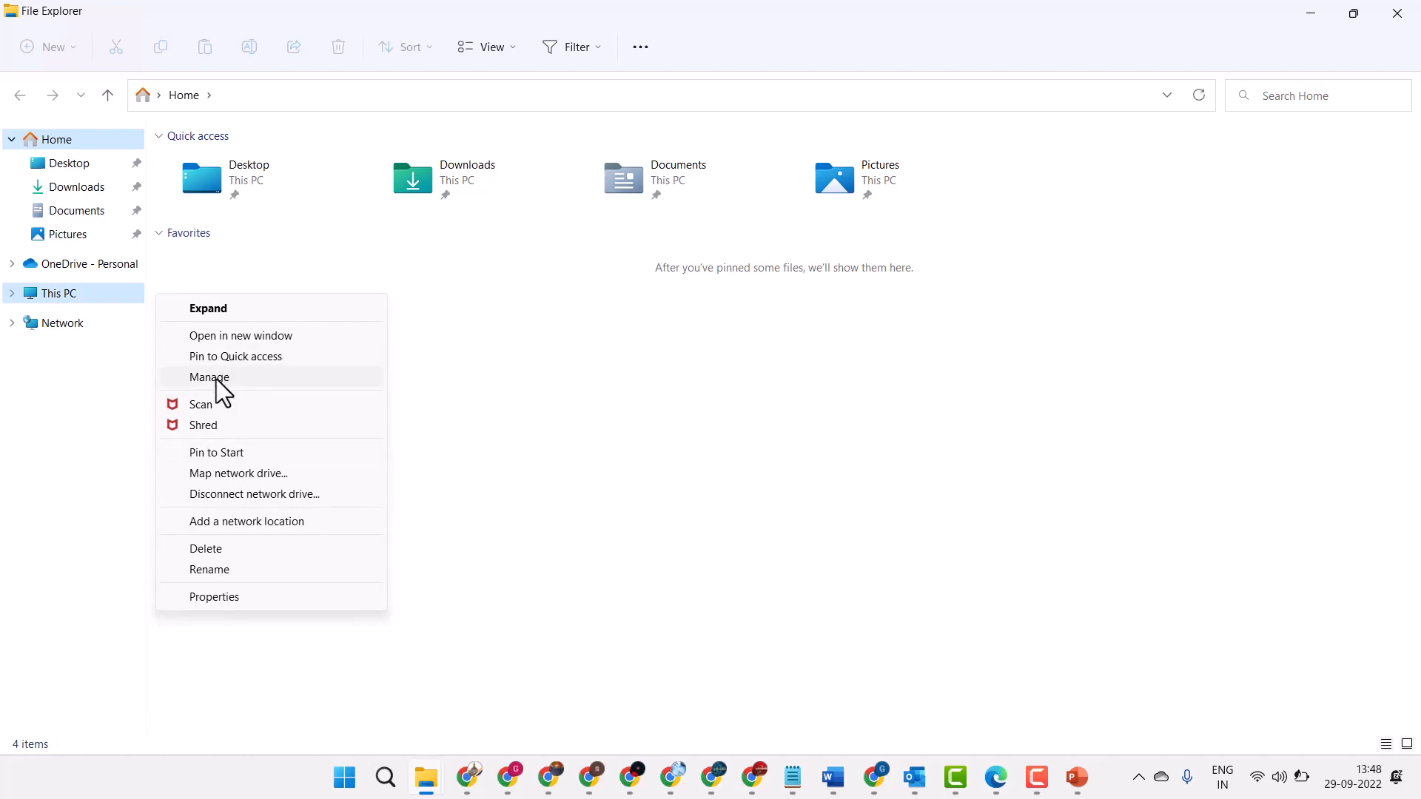
Step: Choose Manage and load Storage > Disk Management, briefly checking the Action menu
{"action": "left_click", "coordinate": [209, 377]}
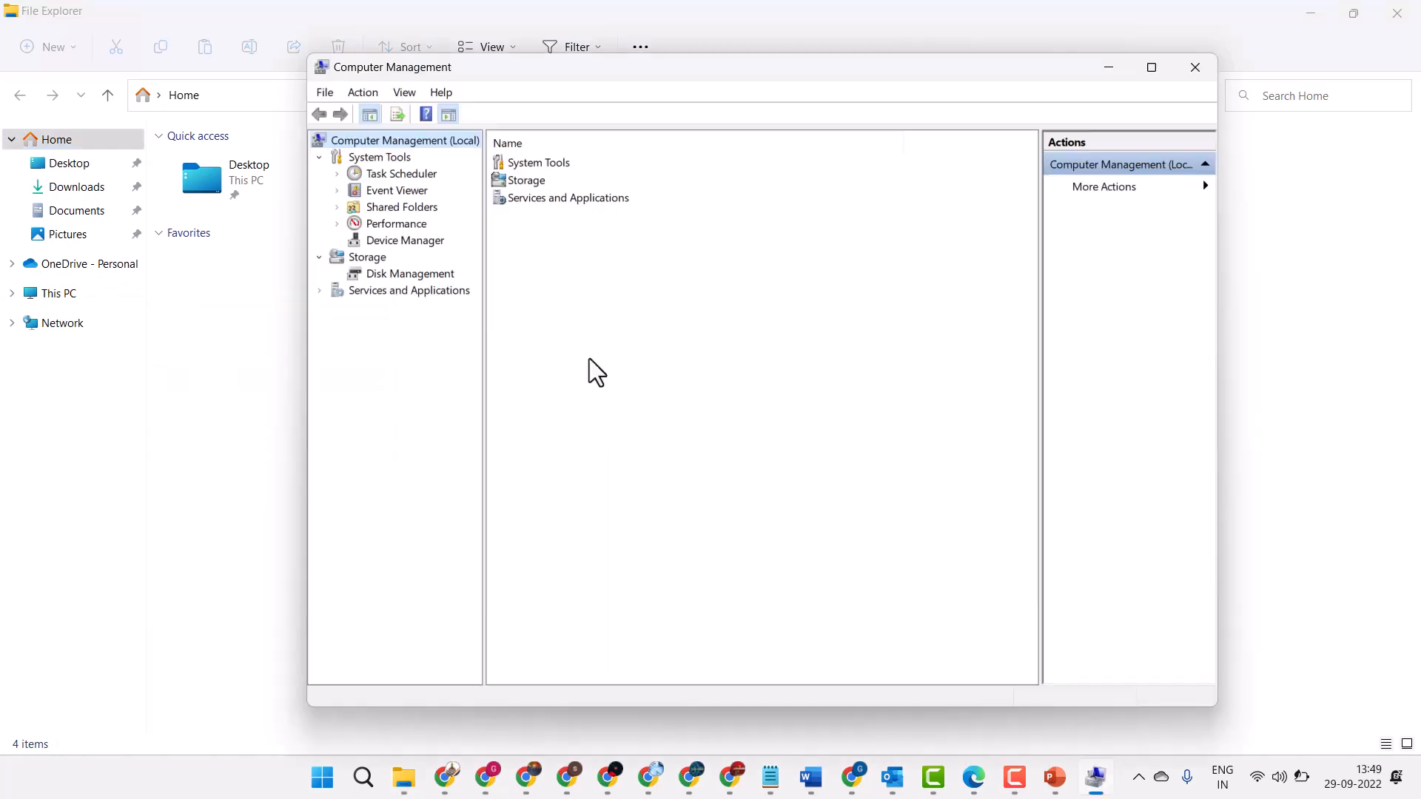
{"action": "mouse_move", "coordinate": [415, 286]}
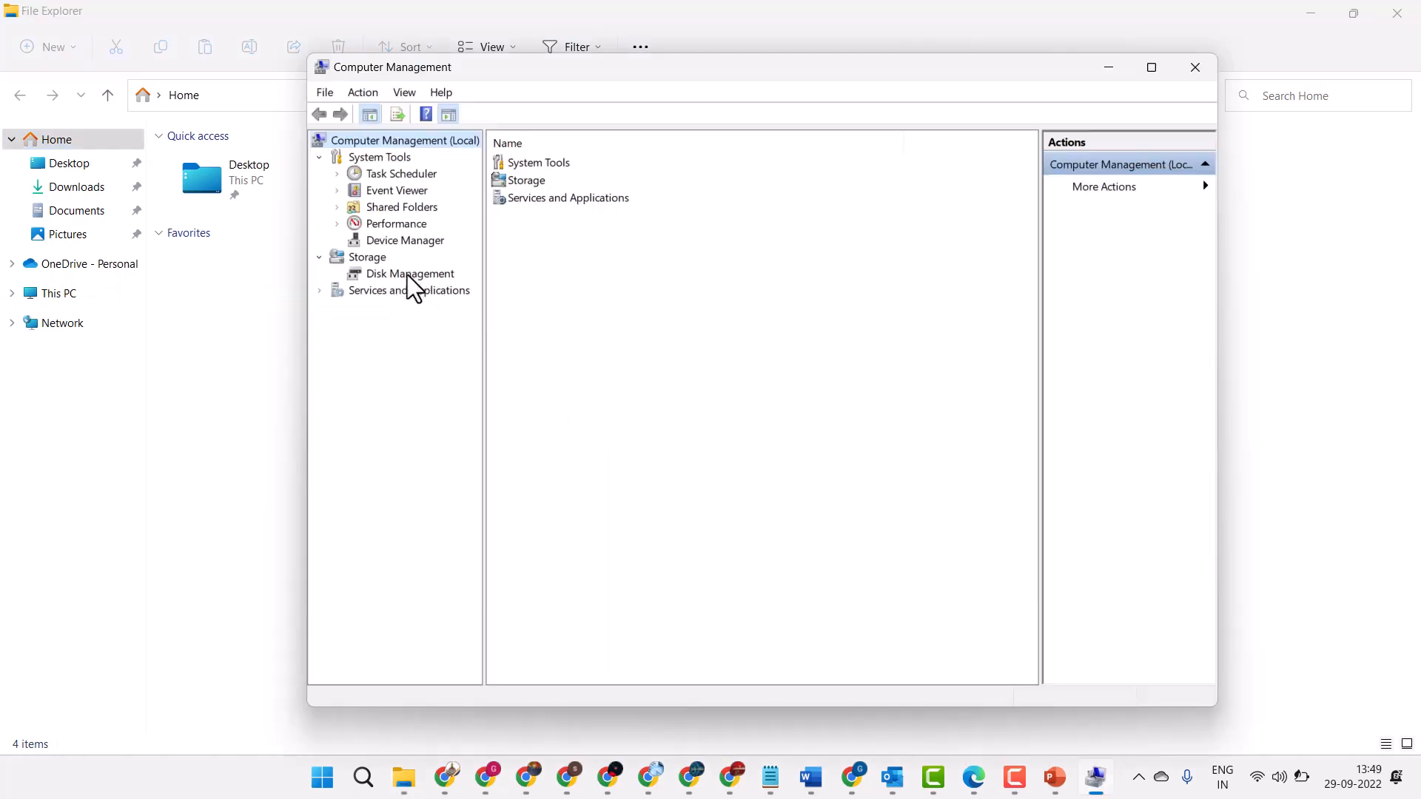
{"action": "left_click", "coordinate": [408, 274]}
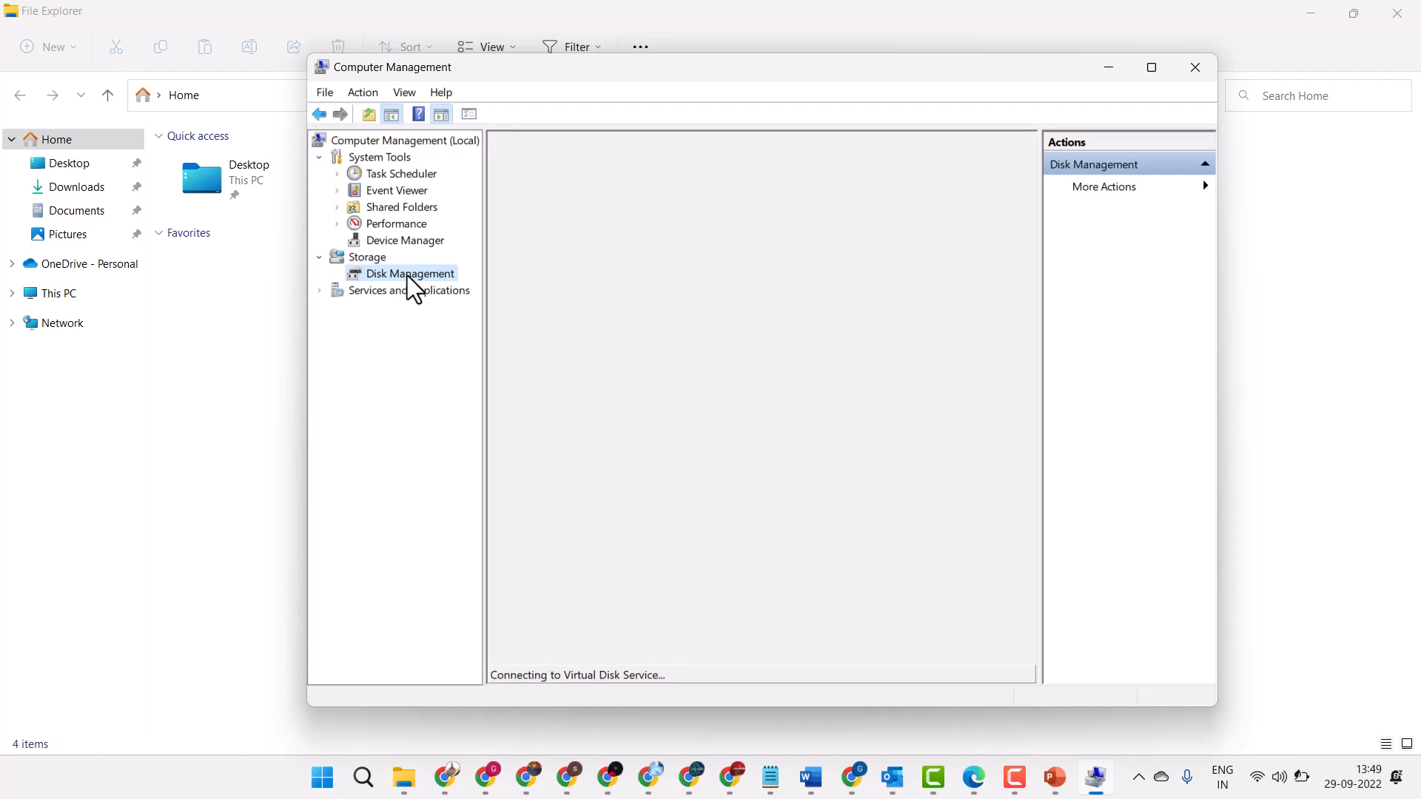
{"action": "left_click", "coordinate": [408, 273]}
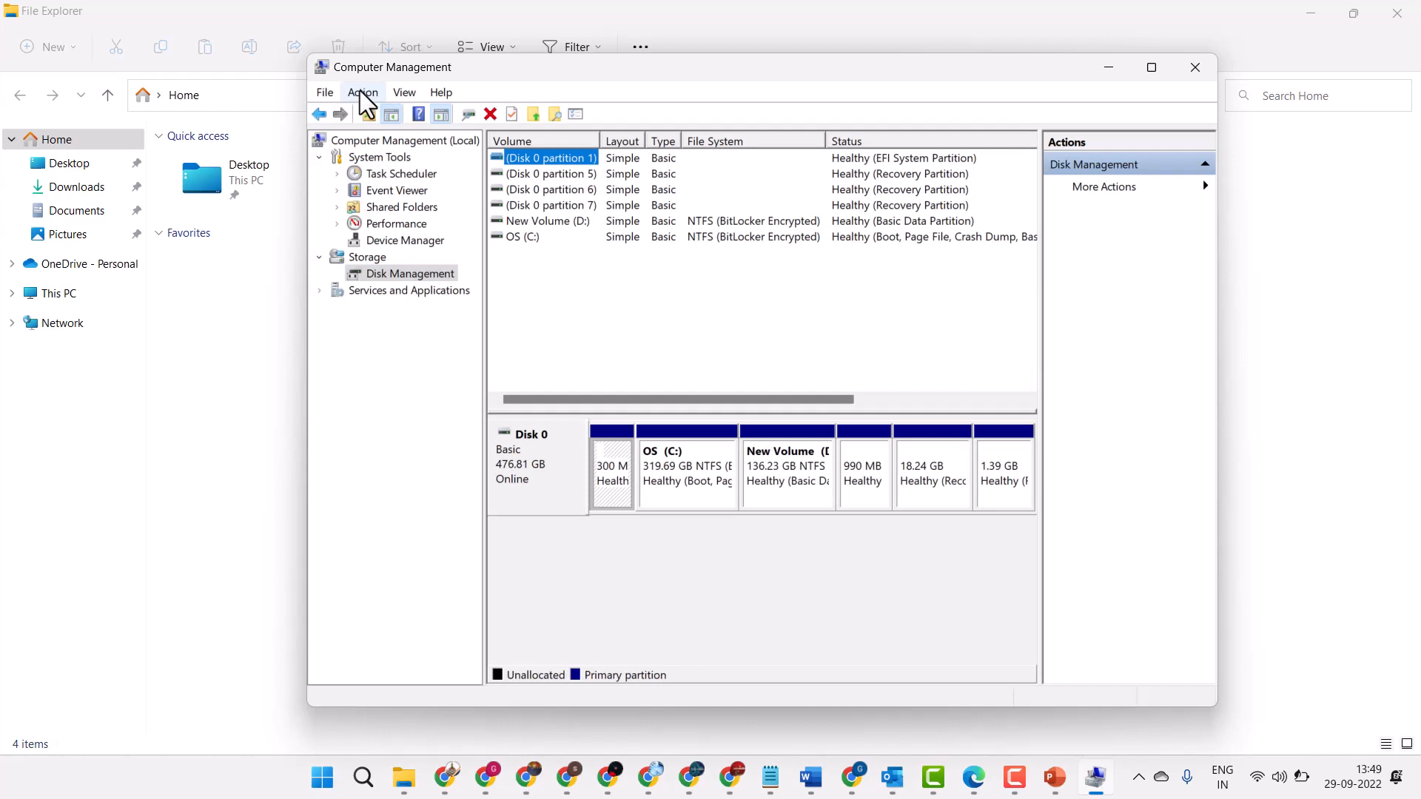
{"action": "left_click", "coordinate": [363, 92]}
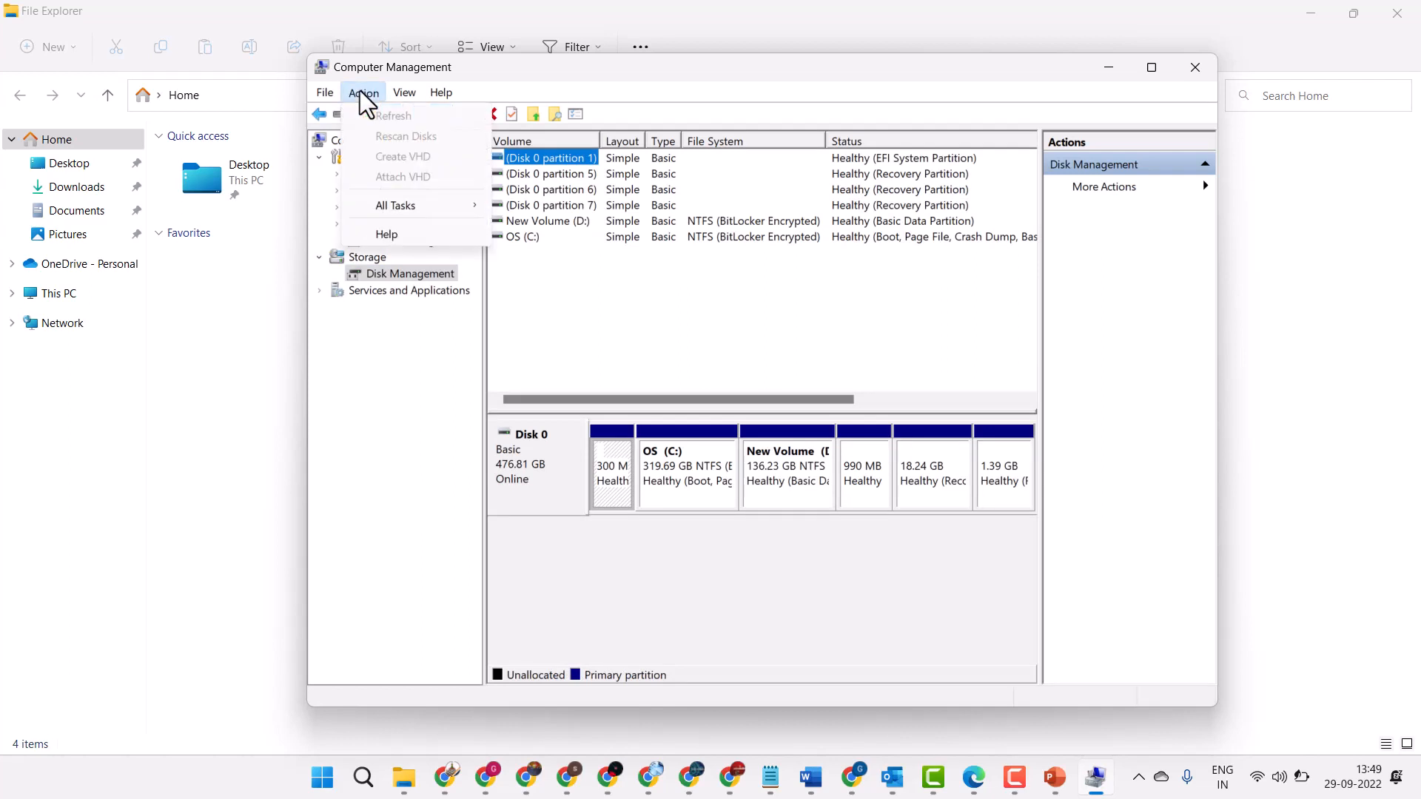
{"action": "left_click", "coordinate": [362, 91]}
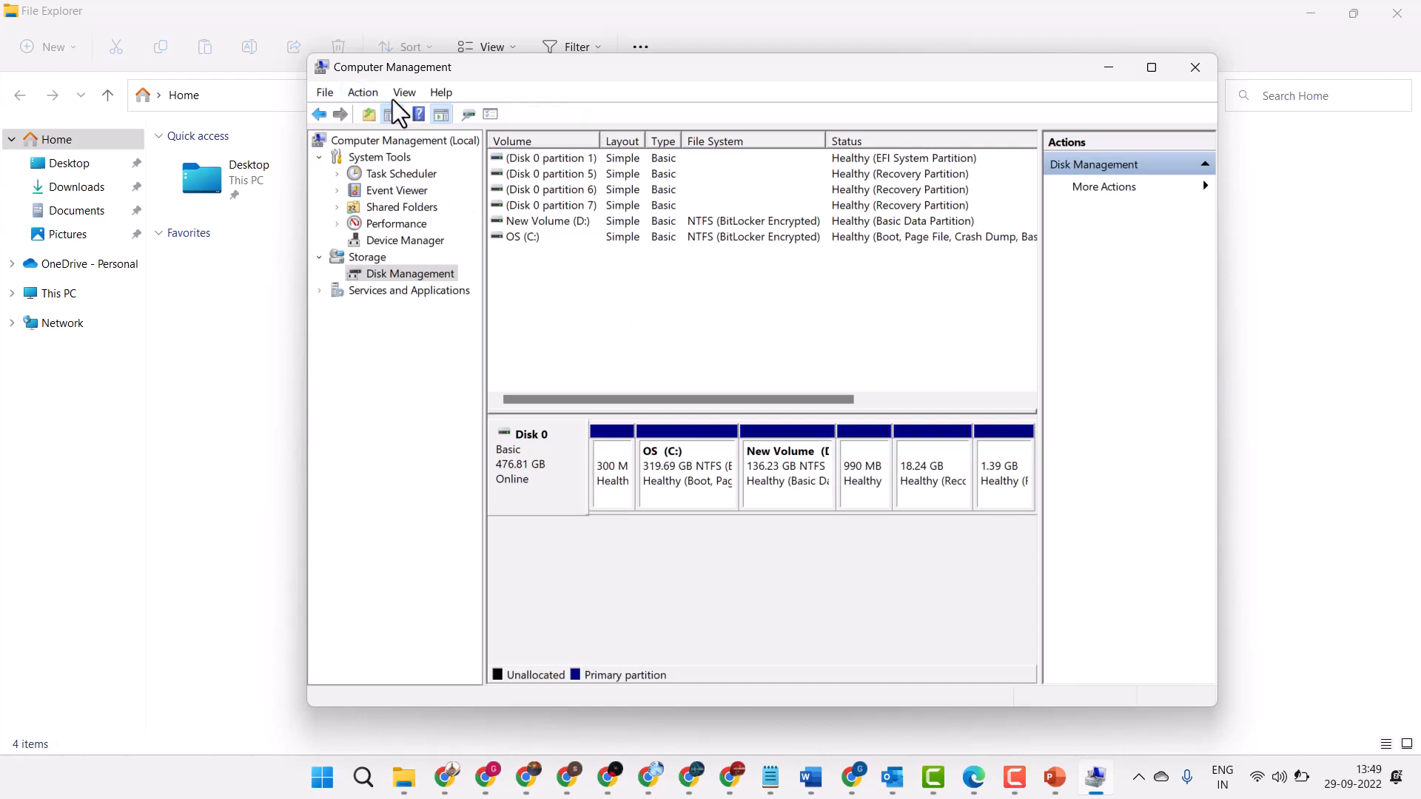
Step: Reopen the Action menu to reveal the enabled Create VHD and Attach VHD options
{"action": "left_click", "coordinate": [363, 92]}
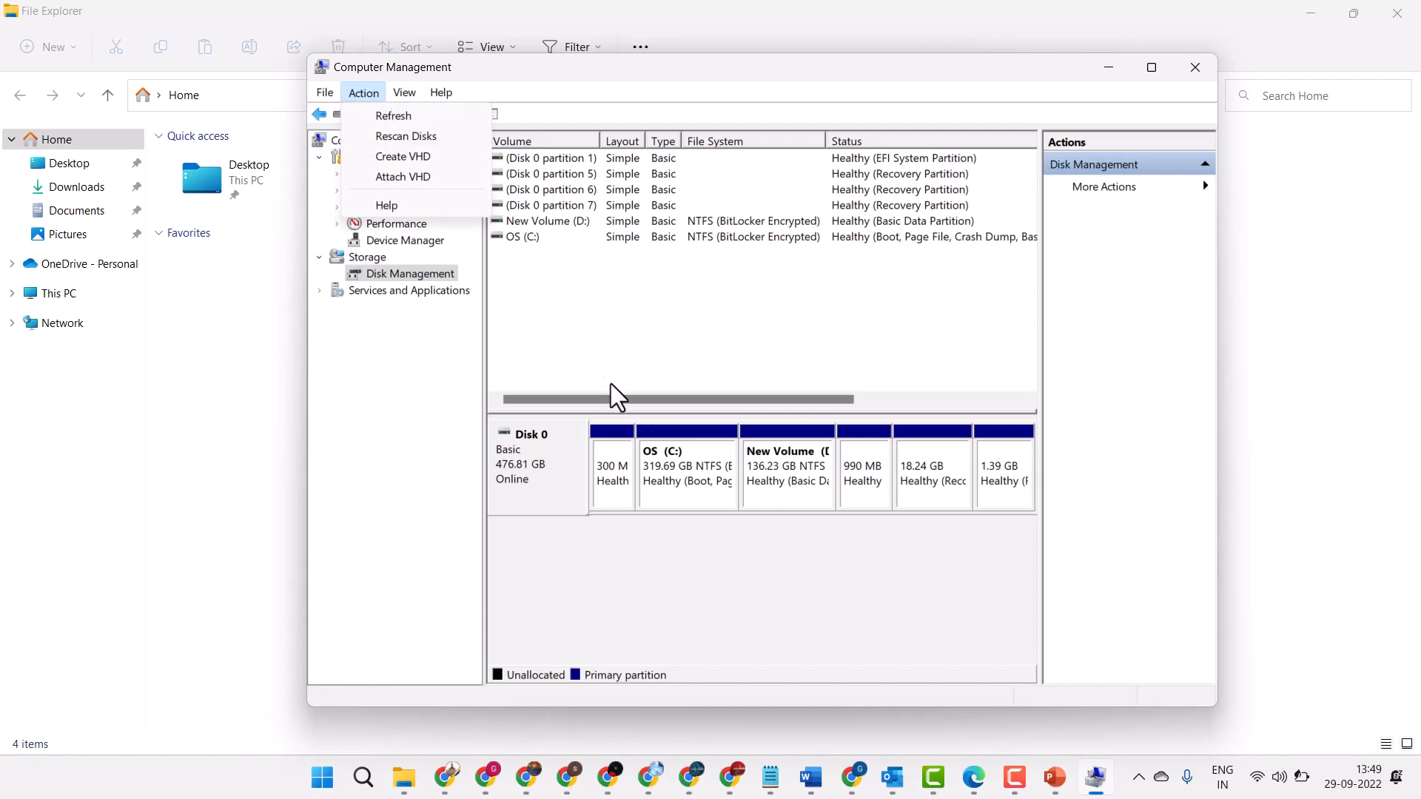
{"action": "left_click", "coordinate": [363, 92]}
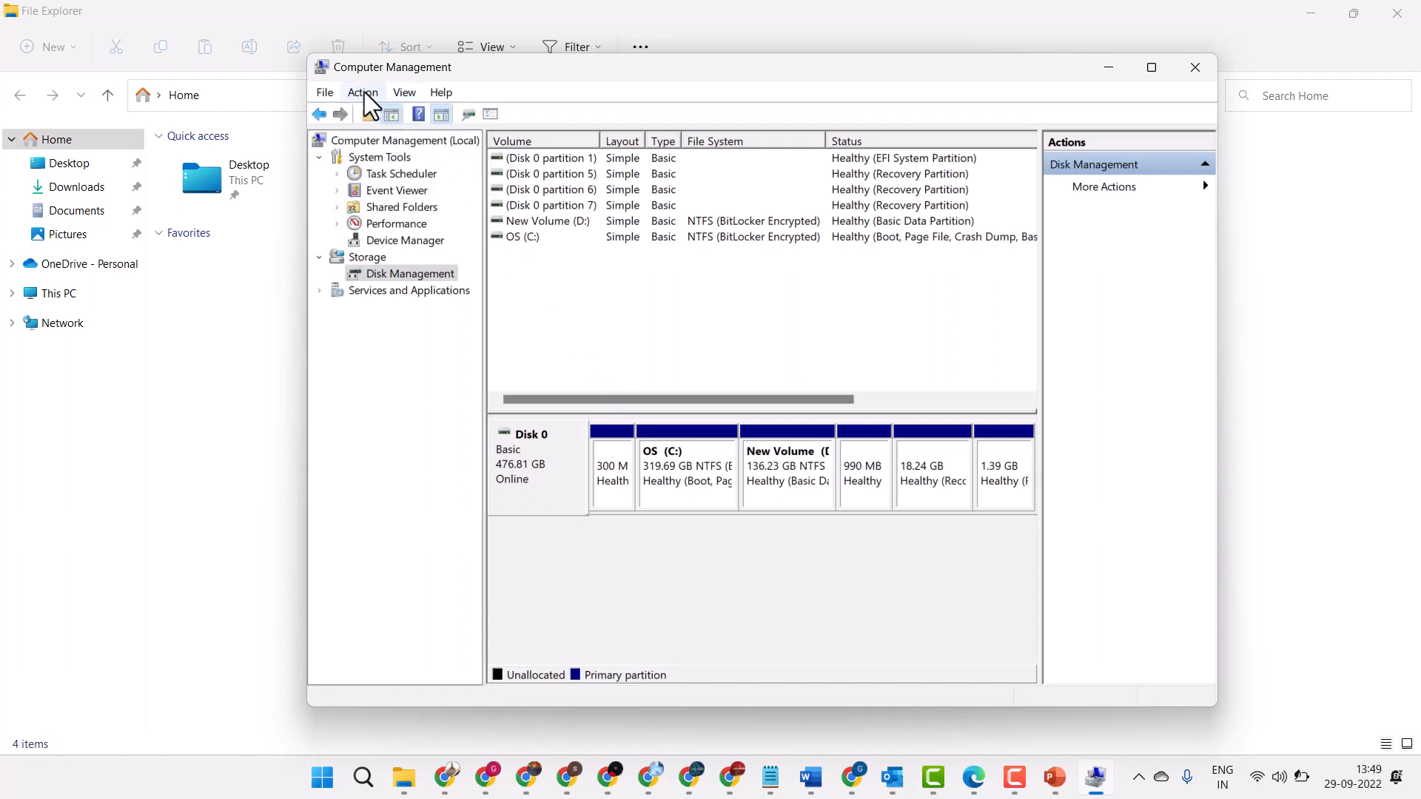
{"action": "left_click", "coordinate": [363, 92]}
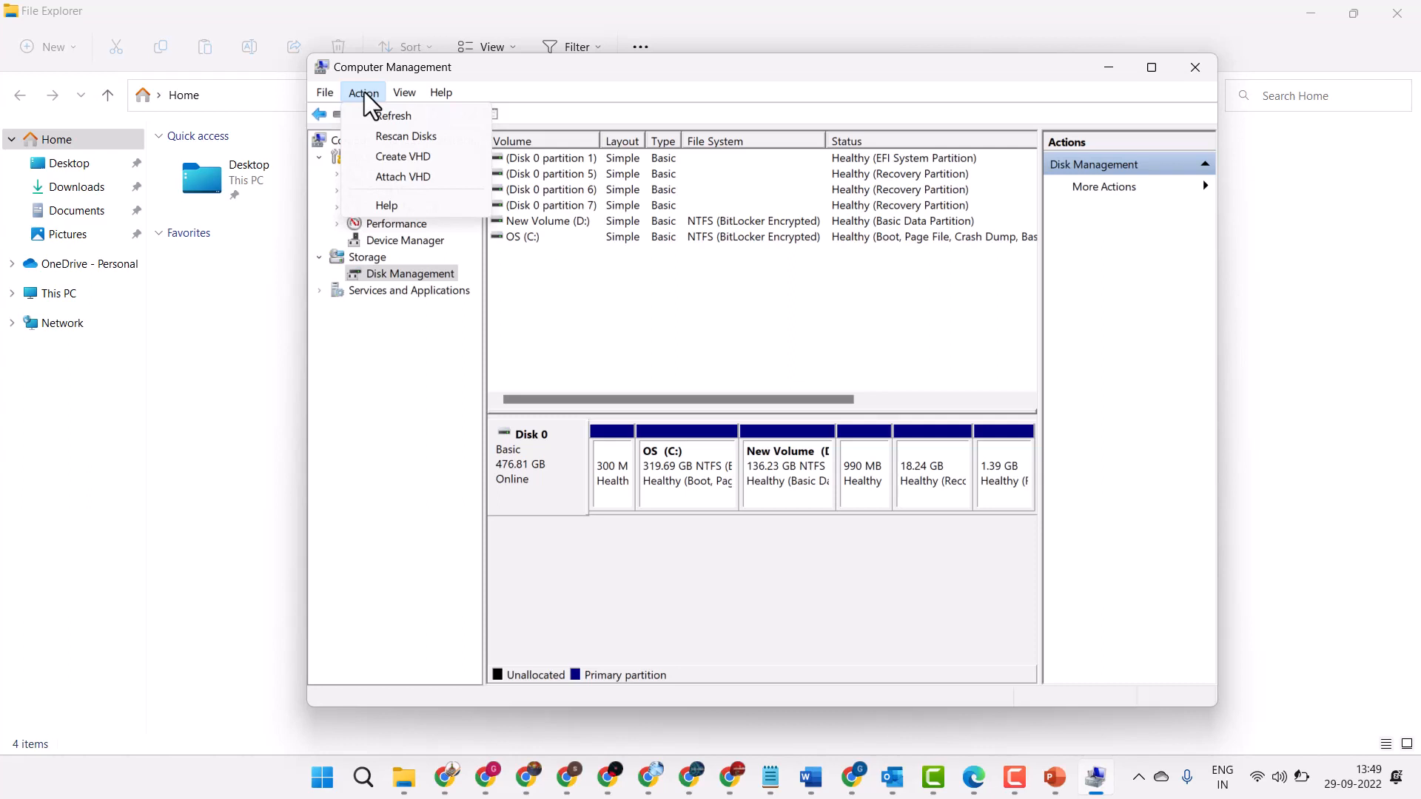
{"action": "mouse_move", "coordinate": [399, 172]}
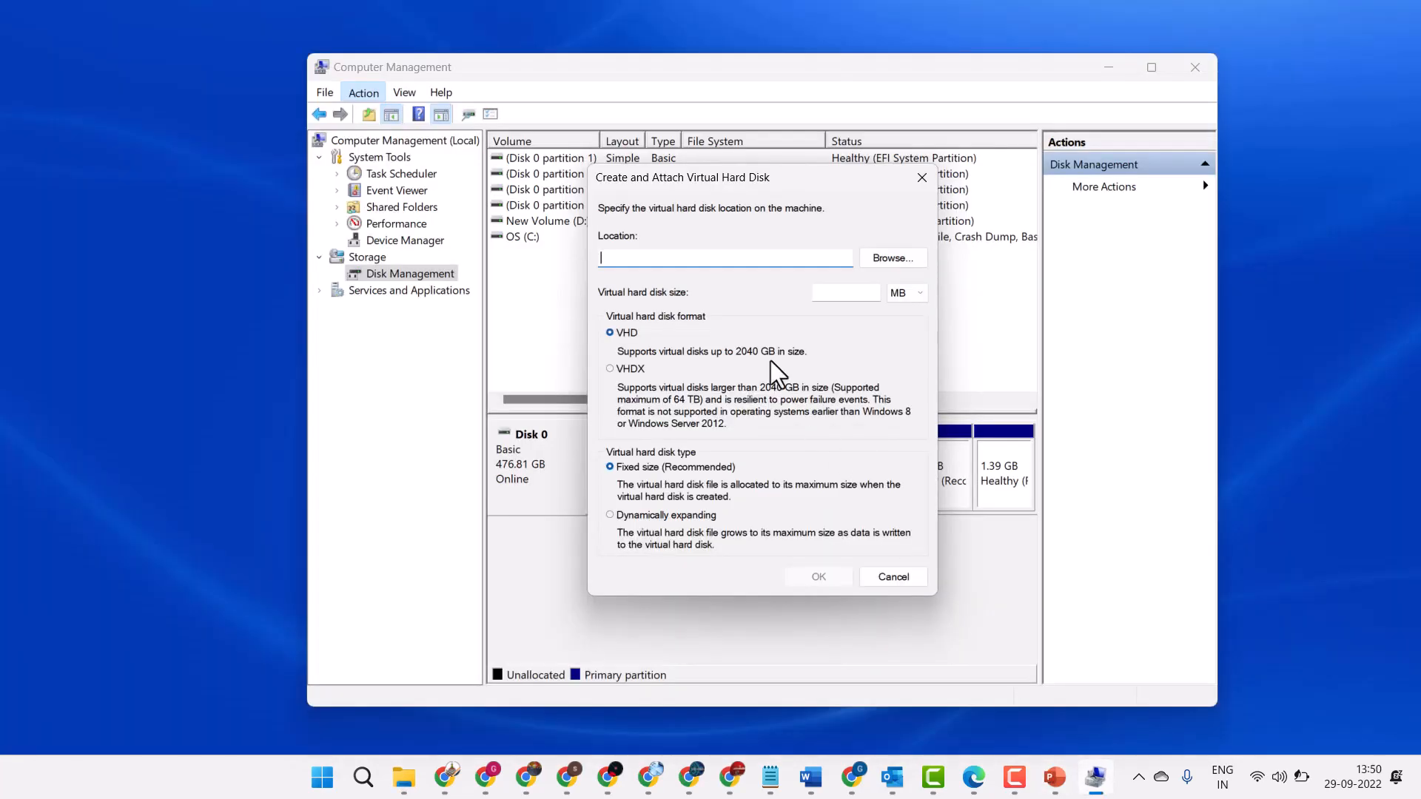
{"action": "mouse_move", "coordinate": [1005, 267]}
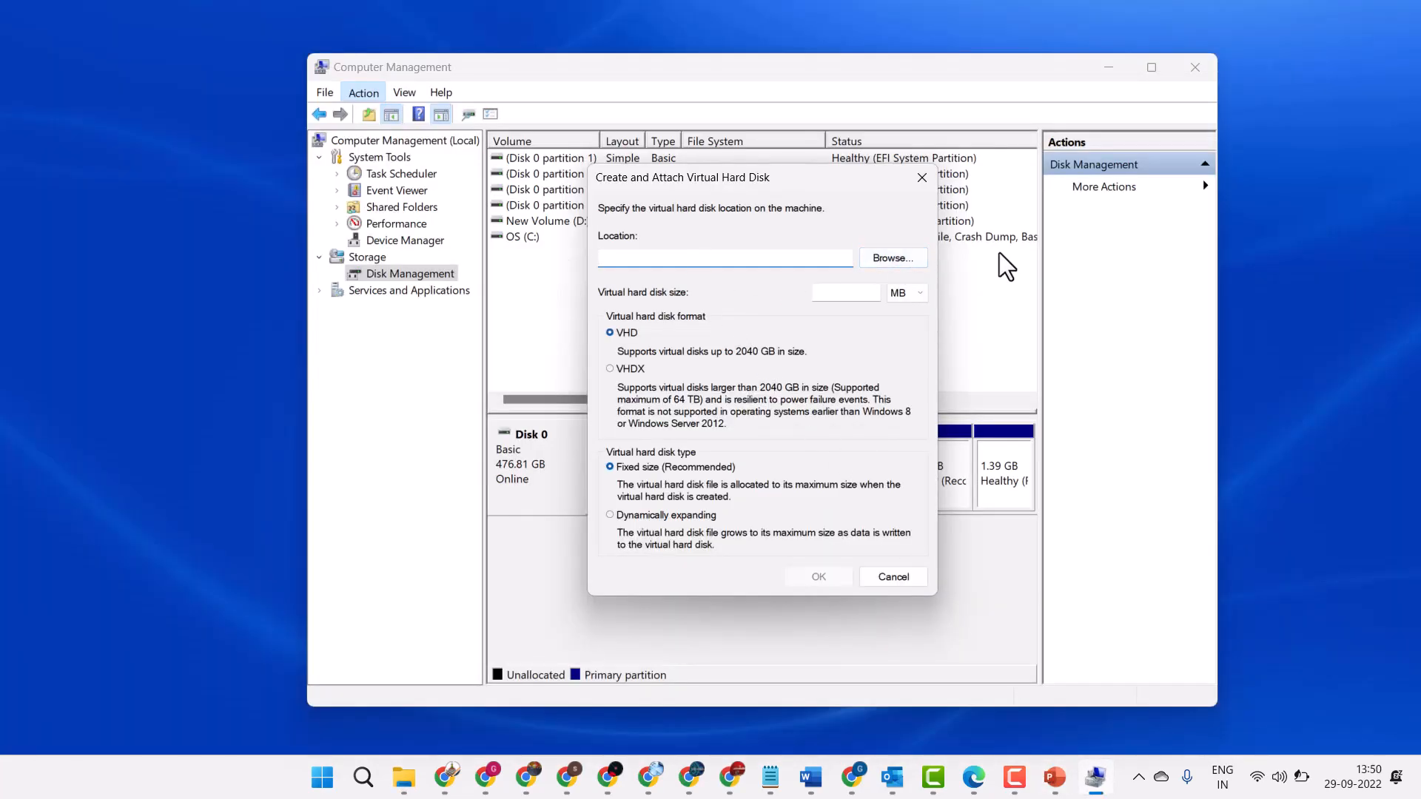
Step: Save the virtual disk file as VHD on New Volume (D:)
{"action": "left_click", "coordinate": [891, 258]}
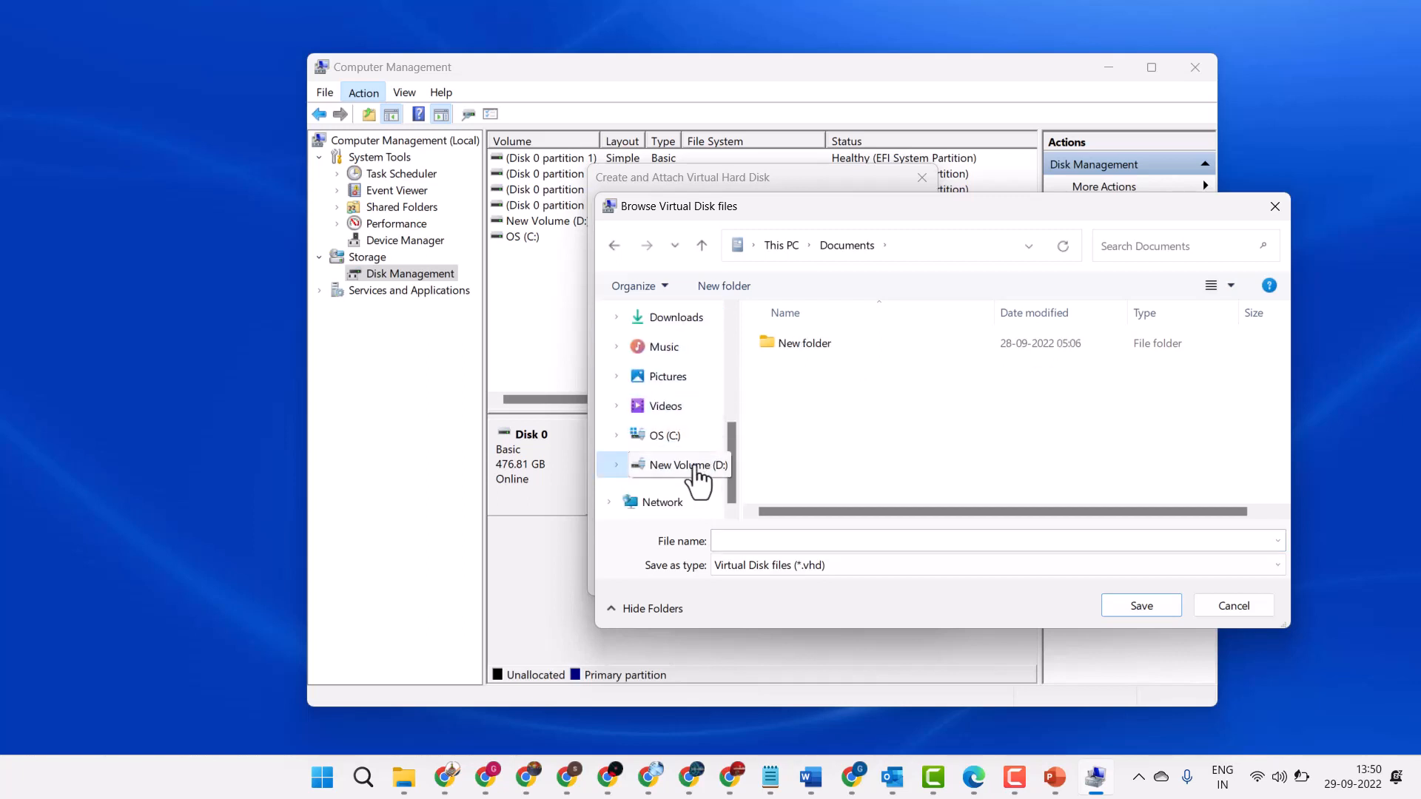
{"action": "left_click", "coordinate": [684, 464]}
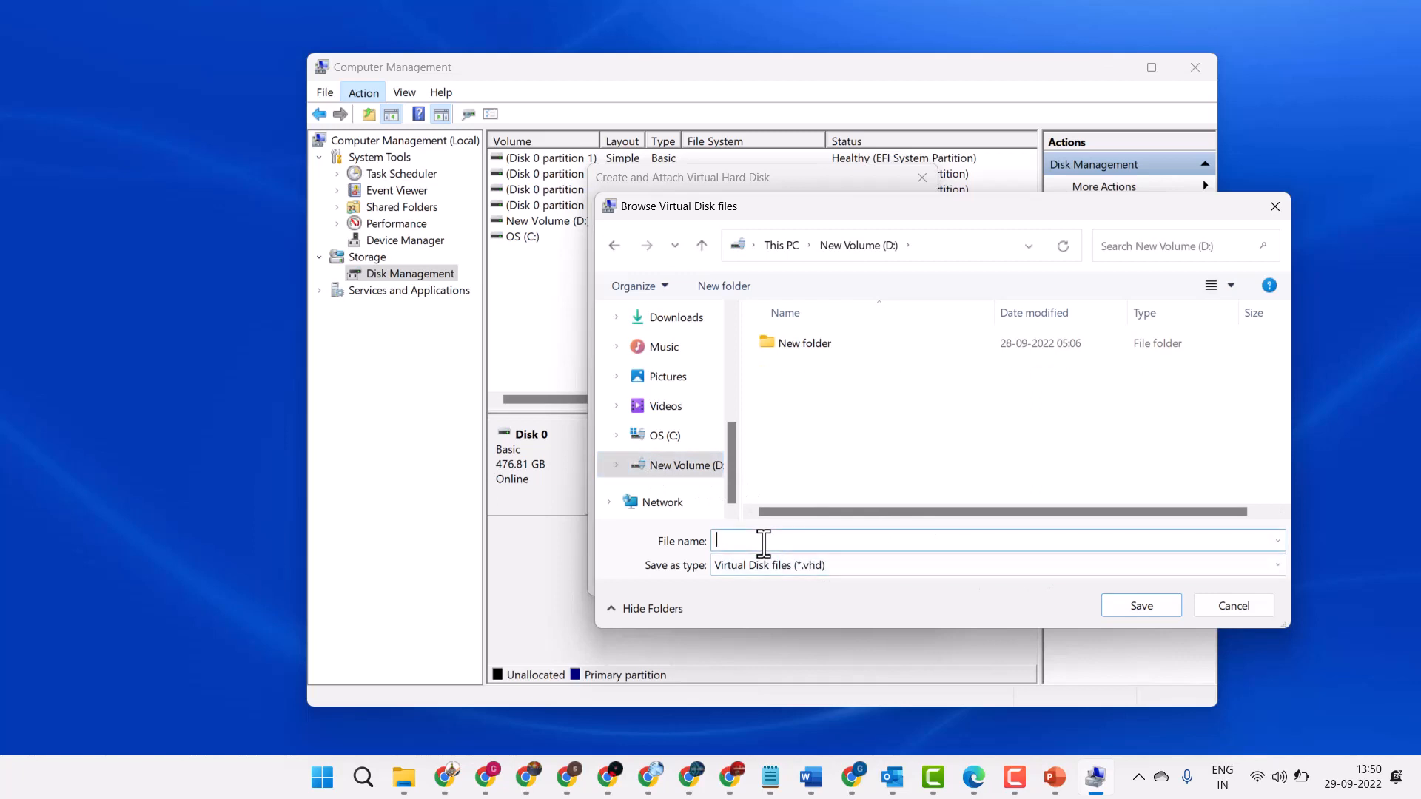
{"action": "type", "text": "VHD"}
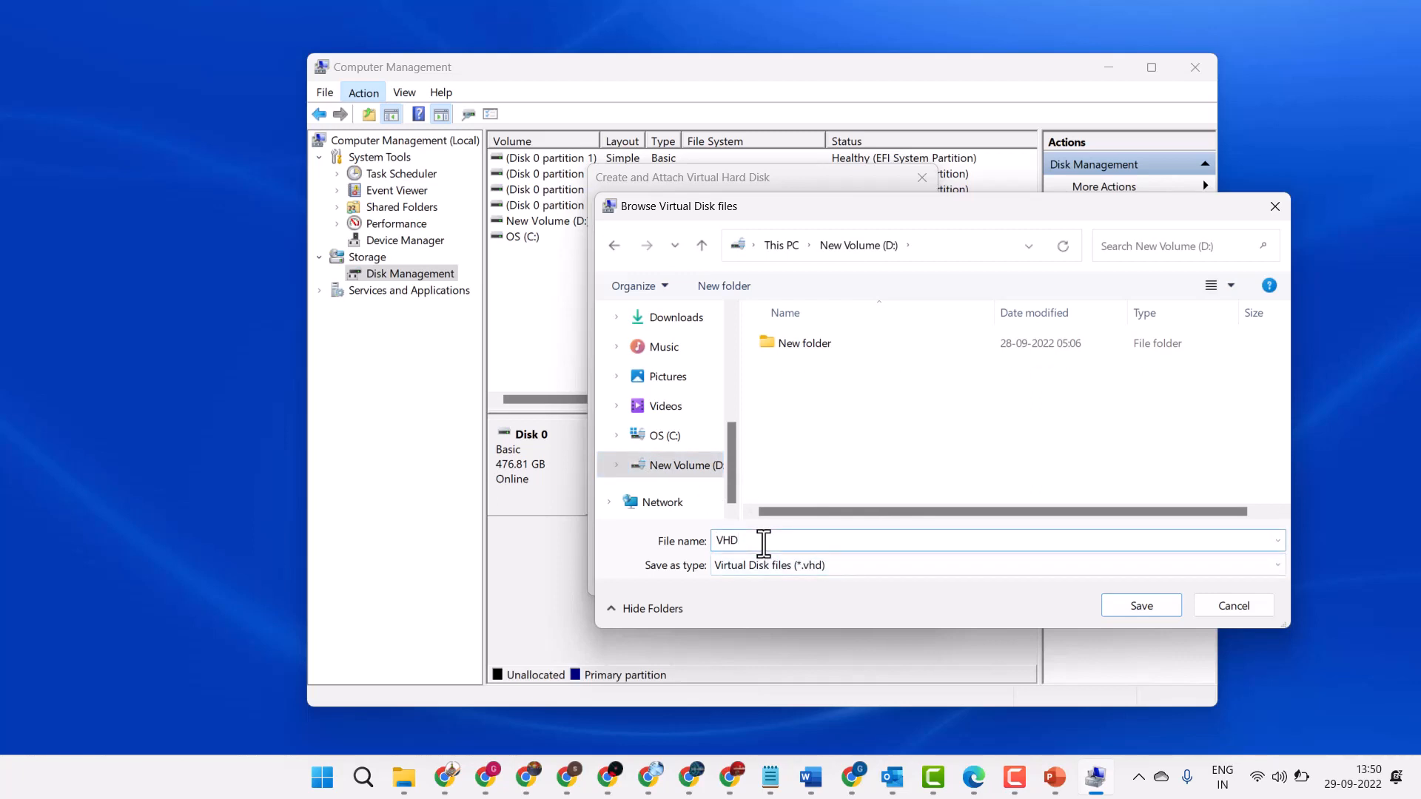
{"action": "left_click", "coordinate": [1140, 605]}
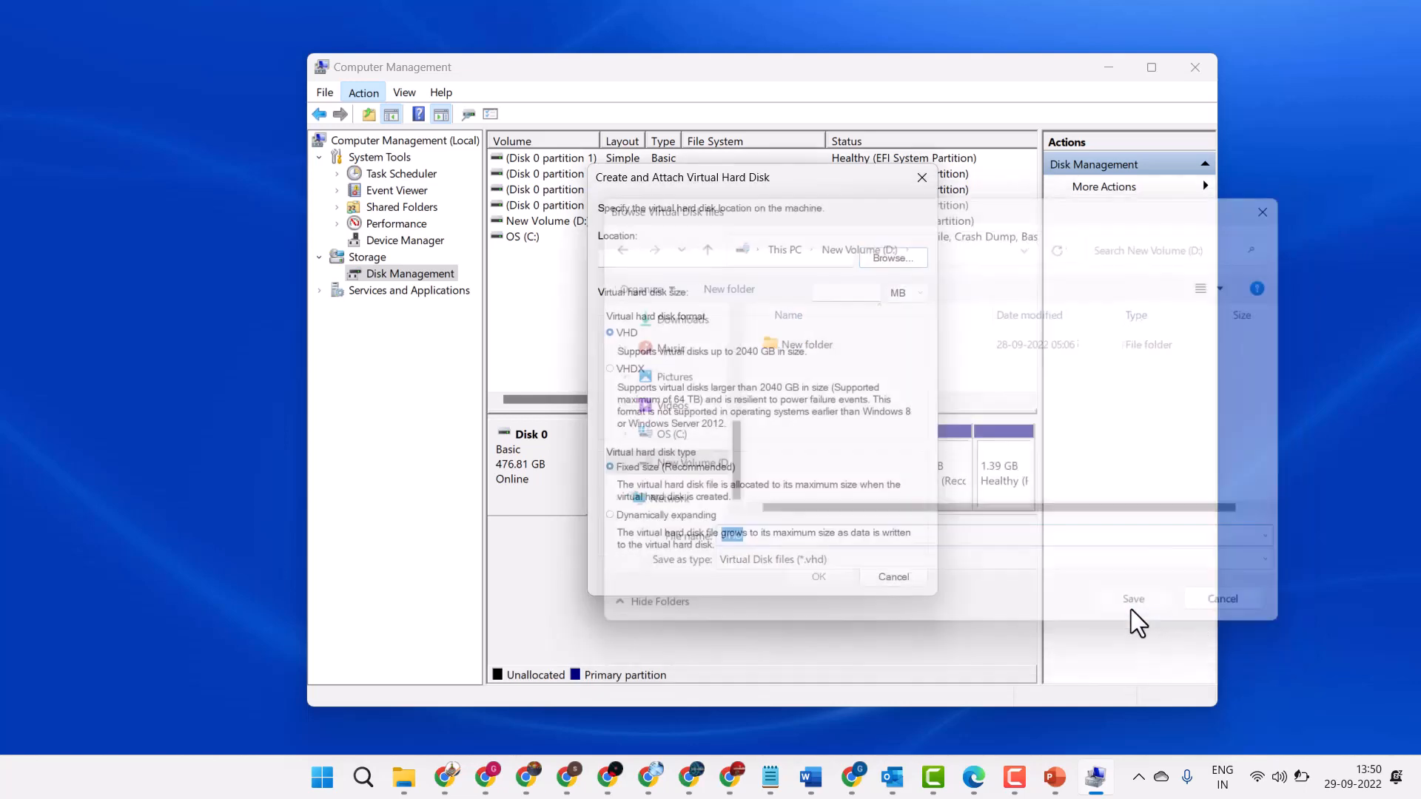
Step: Create and attach a 2 GB virtual hard disk
{"action": "left_click", "coordinate": [1133, 598]}
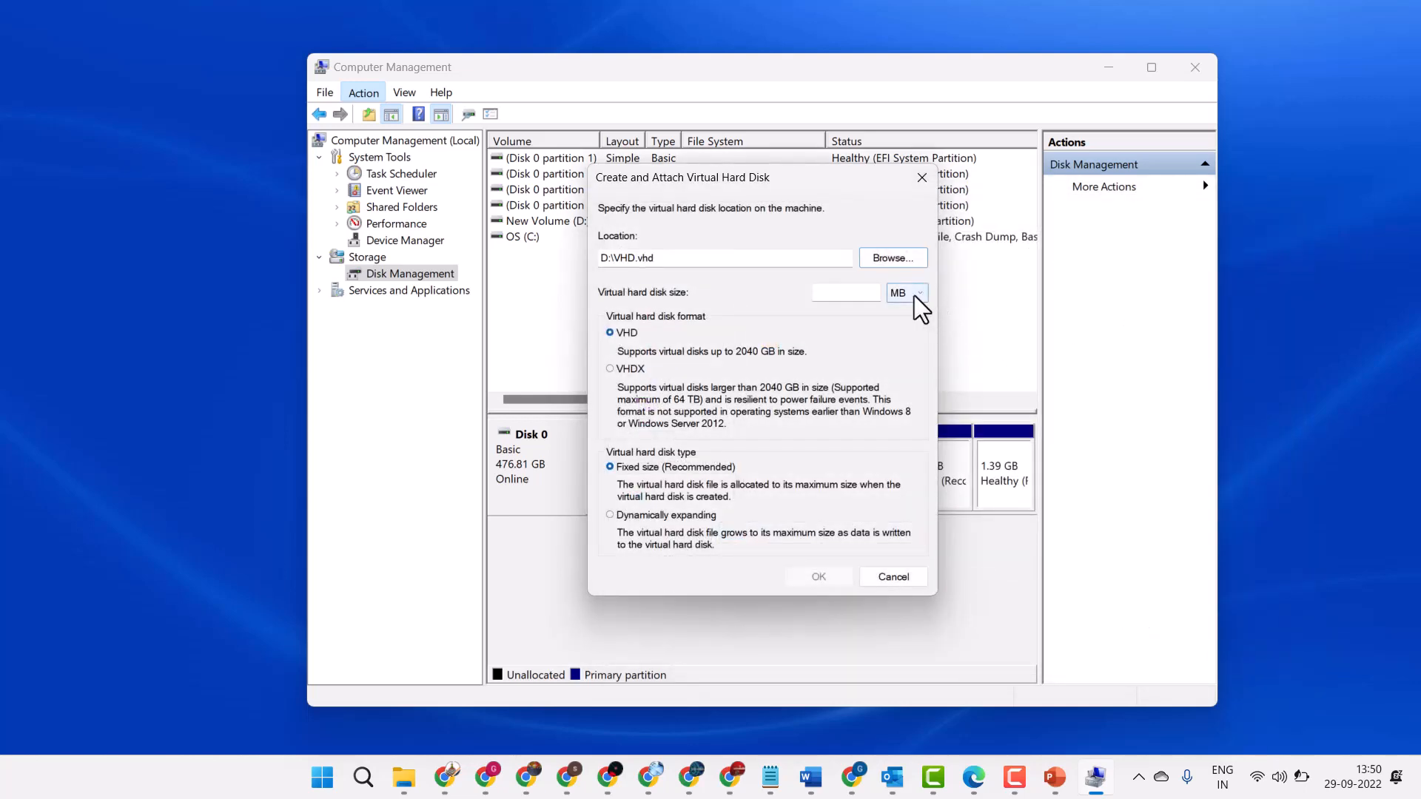
{"action": "left_click", "coordinate": [918, 292]}
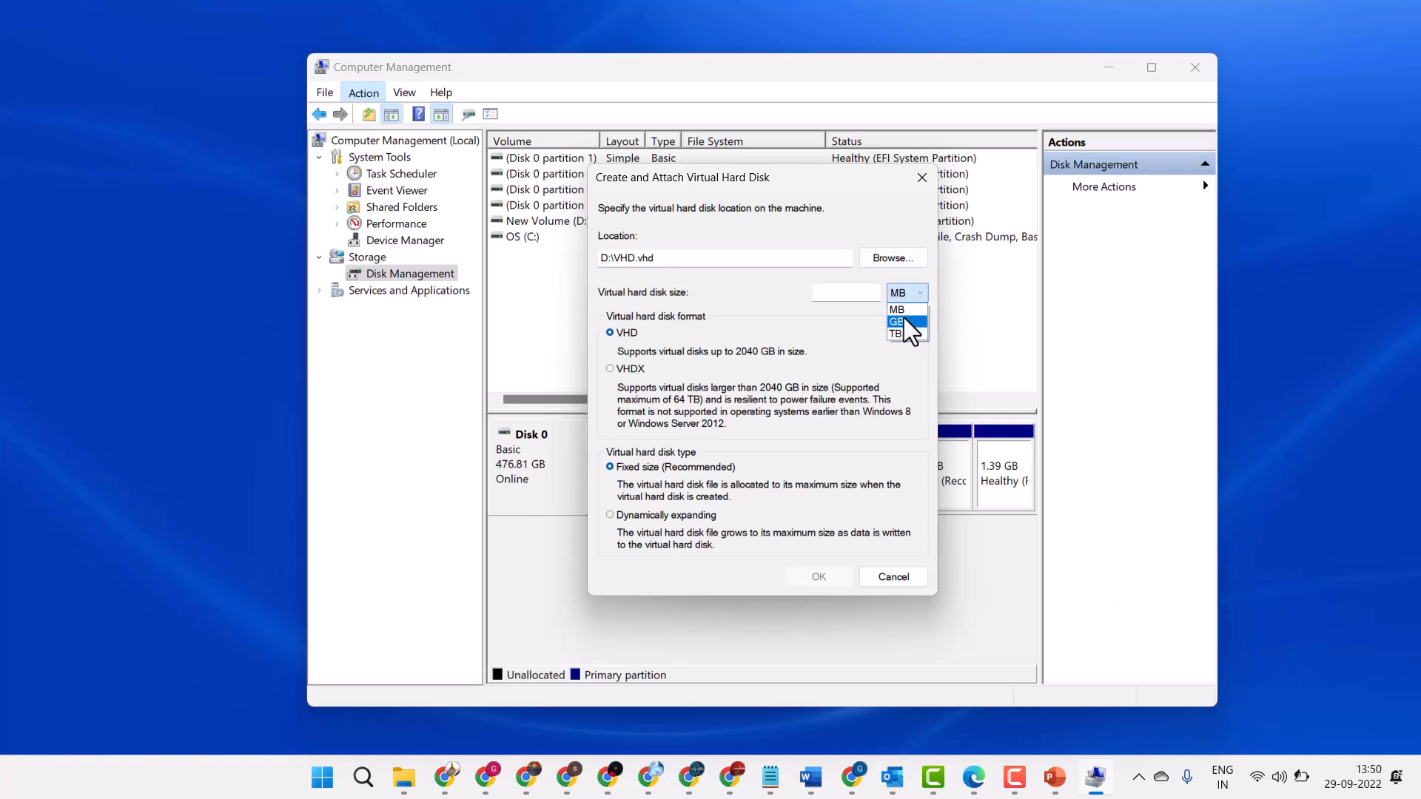
{"action": "left_click", "coordinate": [896, 322]}
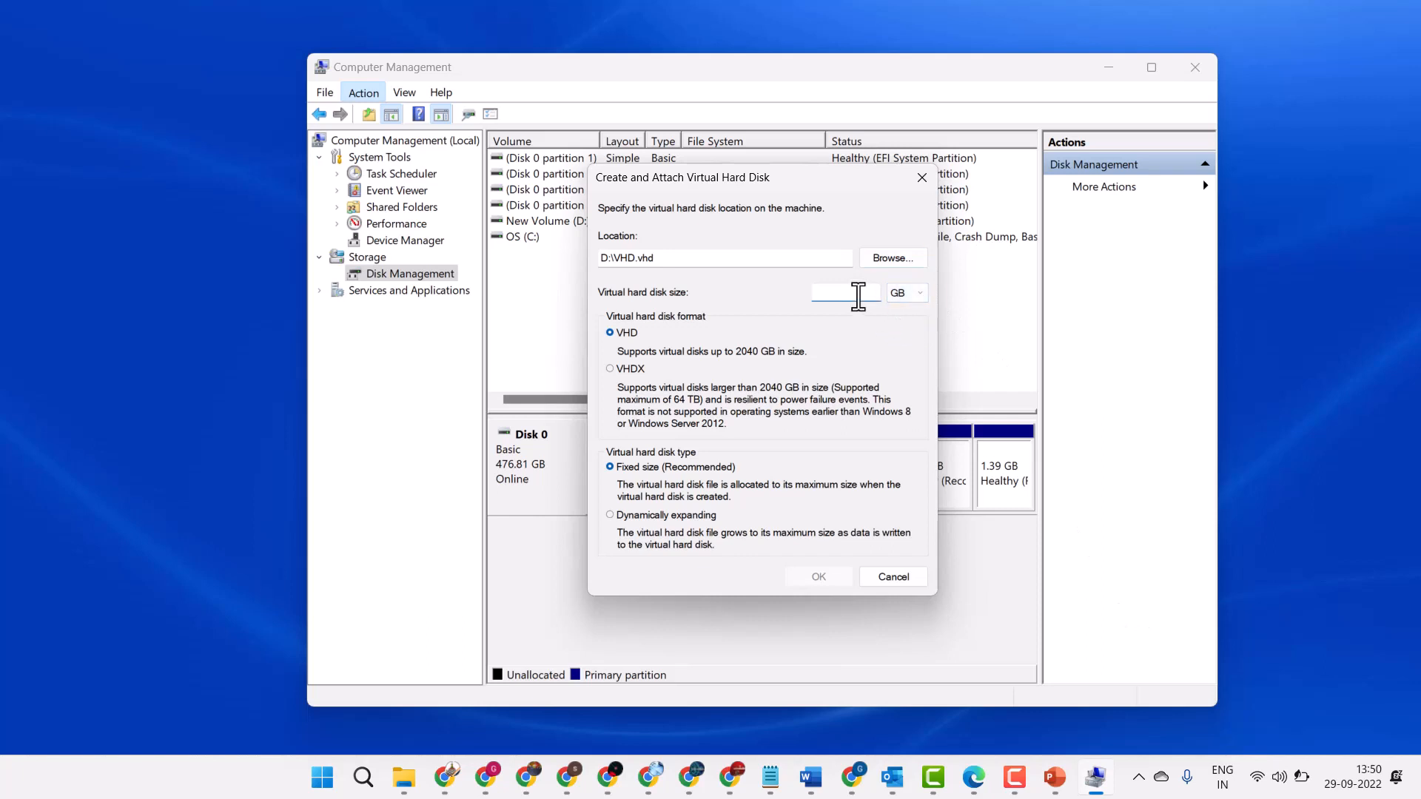
{"action": "type", "text": "2"}
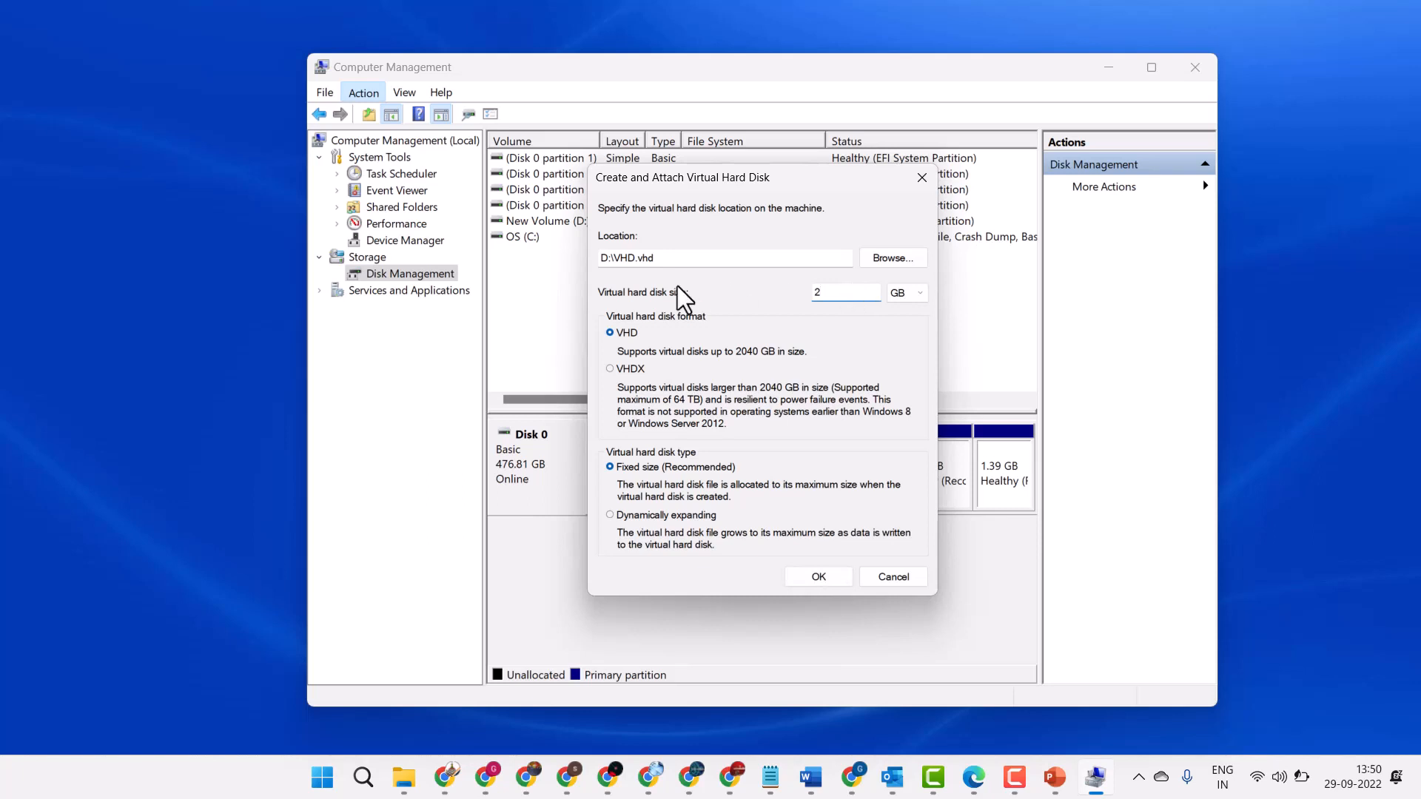
{"action": "mouse_move", "coordinate": [834, 312]}
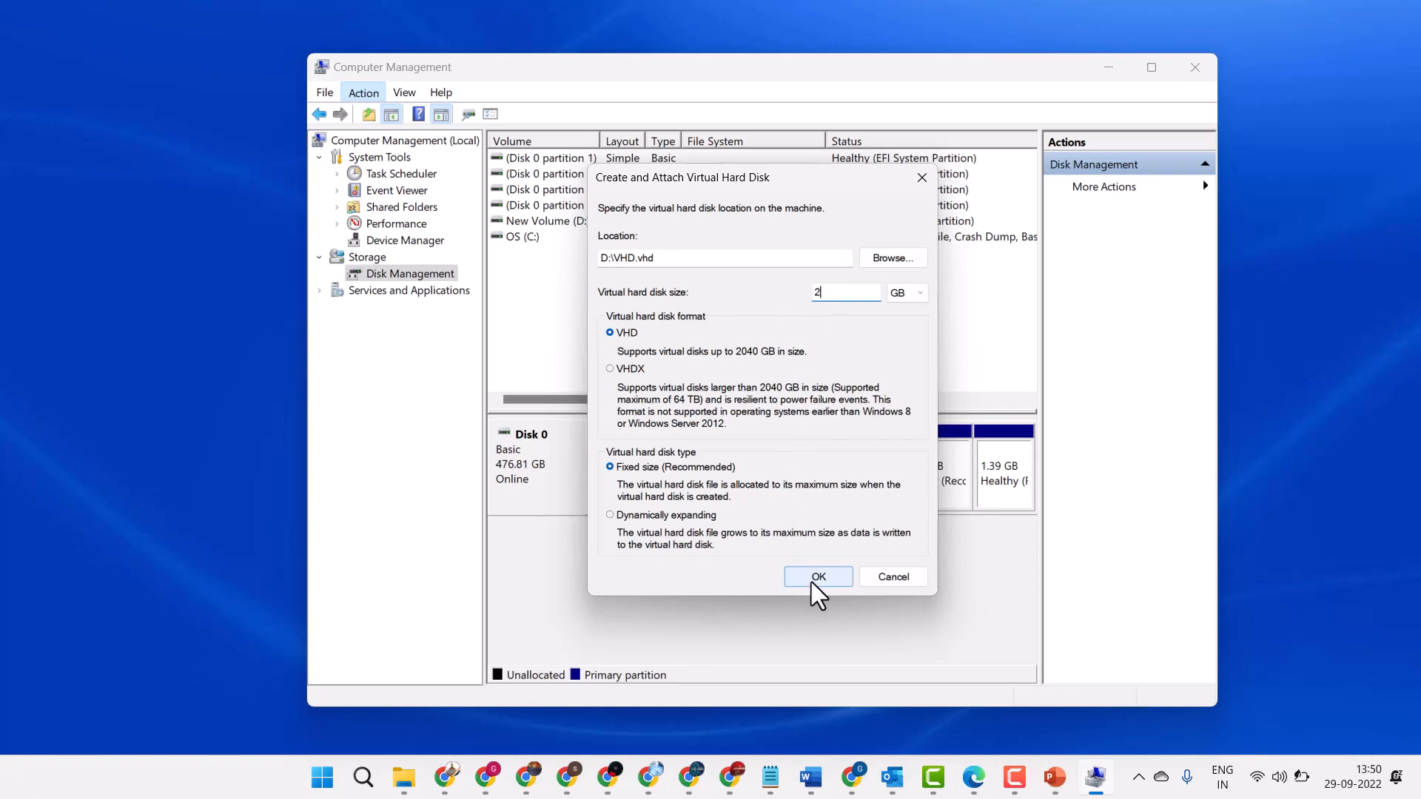
{"action": "left_click", "coordinate": [816, 576]}
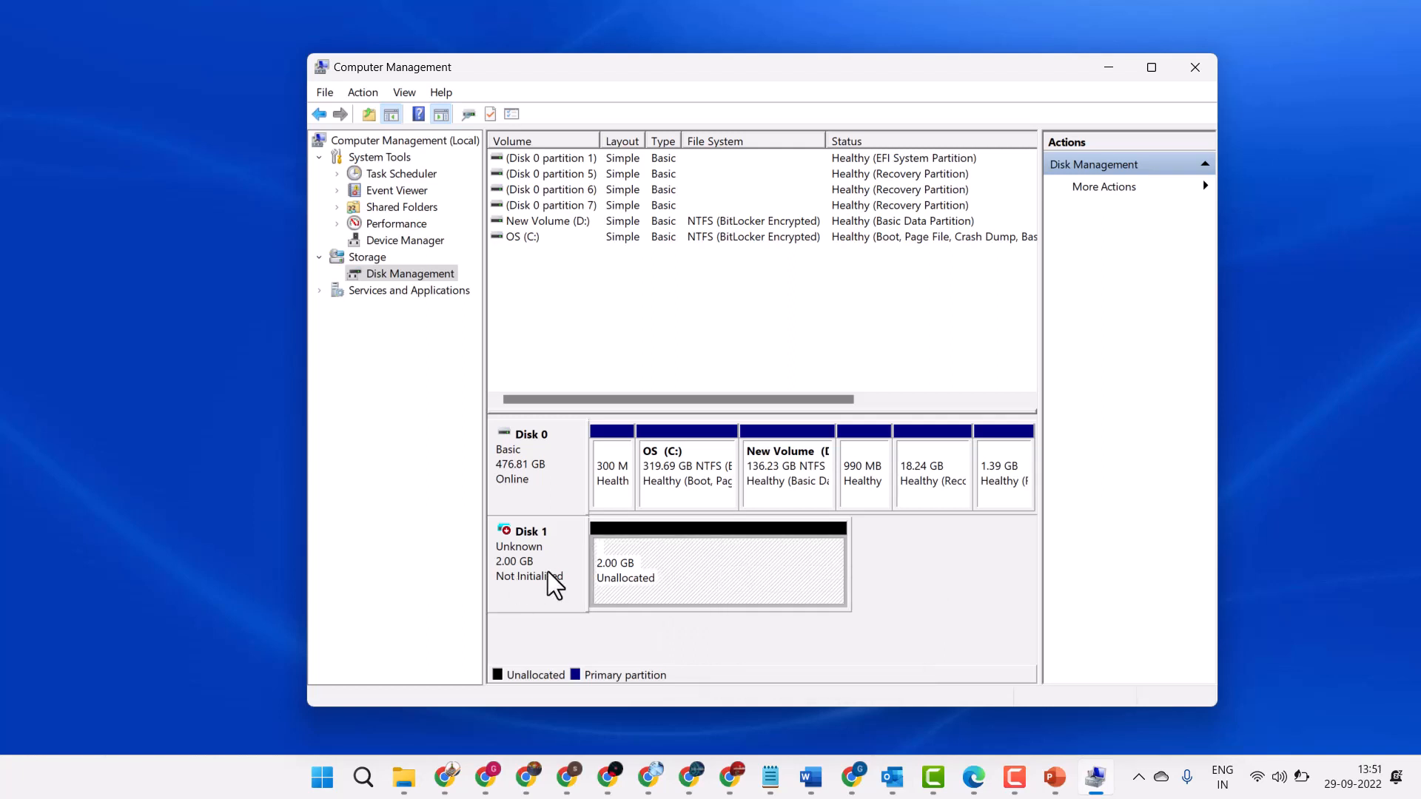
Step: Initialize Disk 1 with the GPT partition style
{"action": "right_click", "coordinate": [530, 553]}
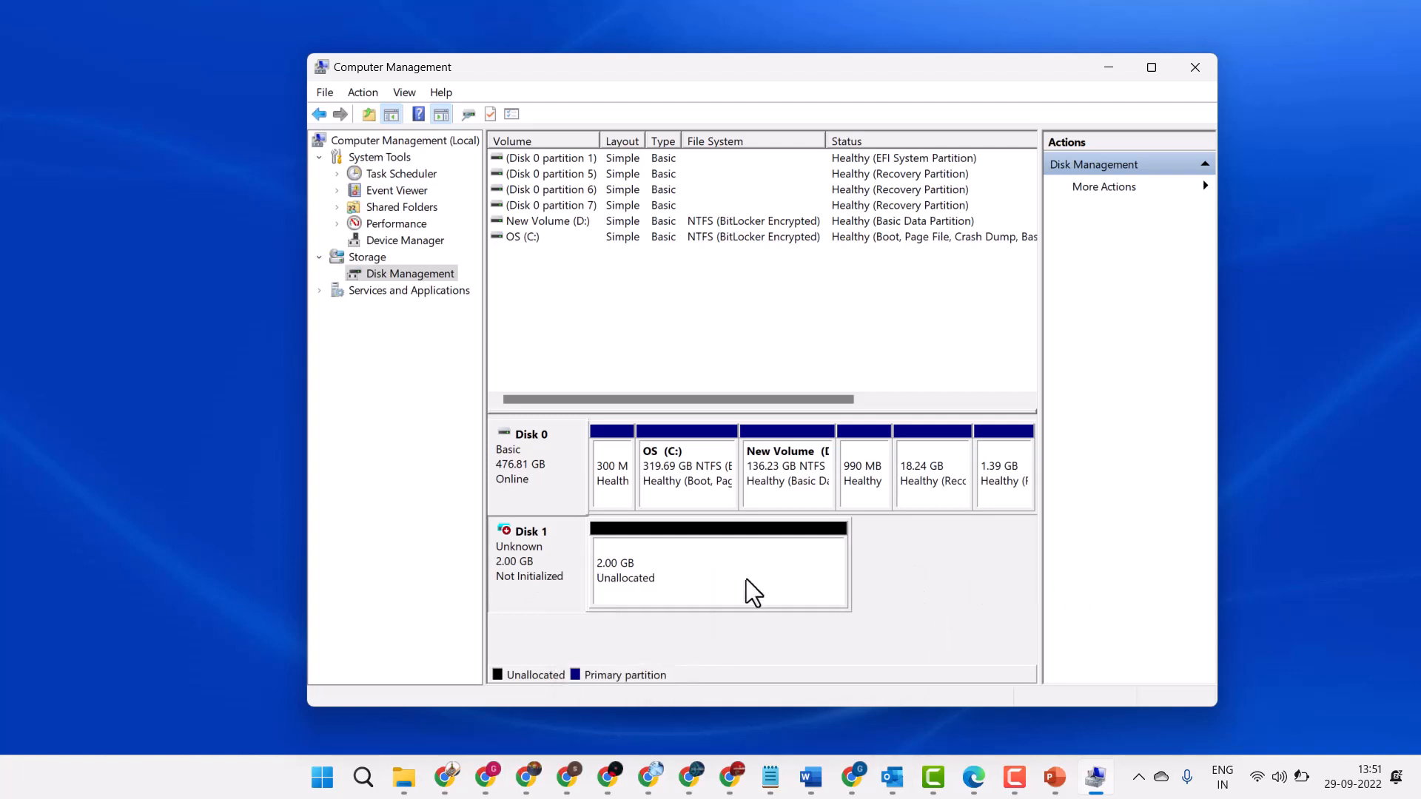
{"action": "mouse_move", "coordinate": [610, 587]}
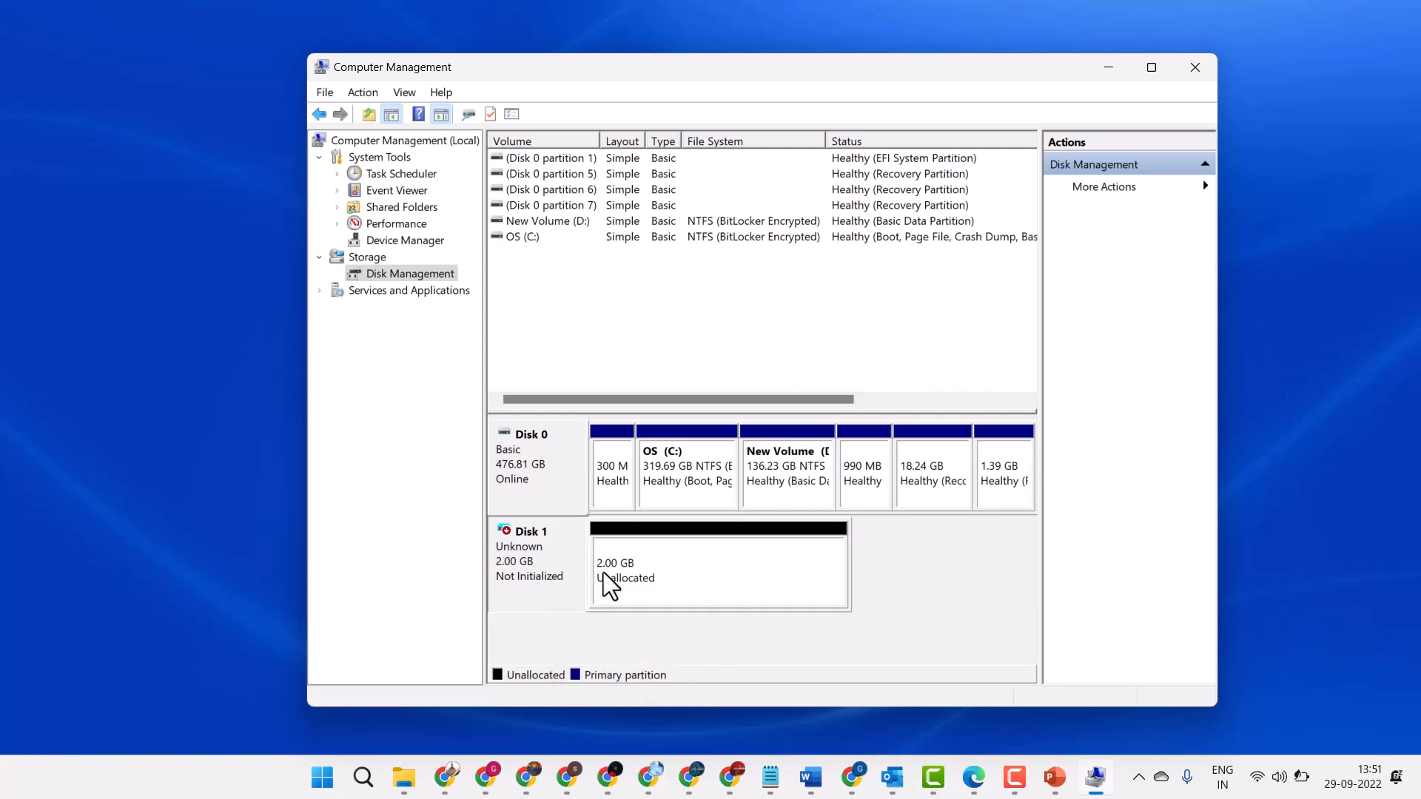
{"action": "right_click", "coordinate": [525, 562]}
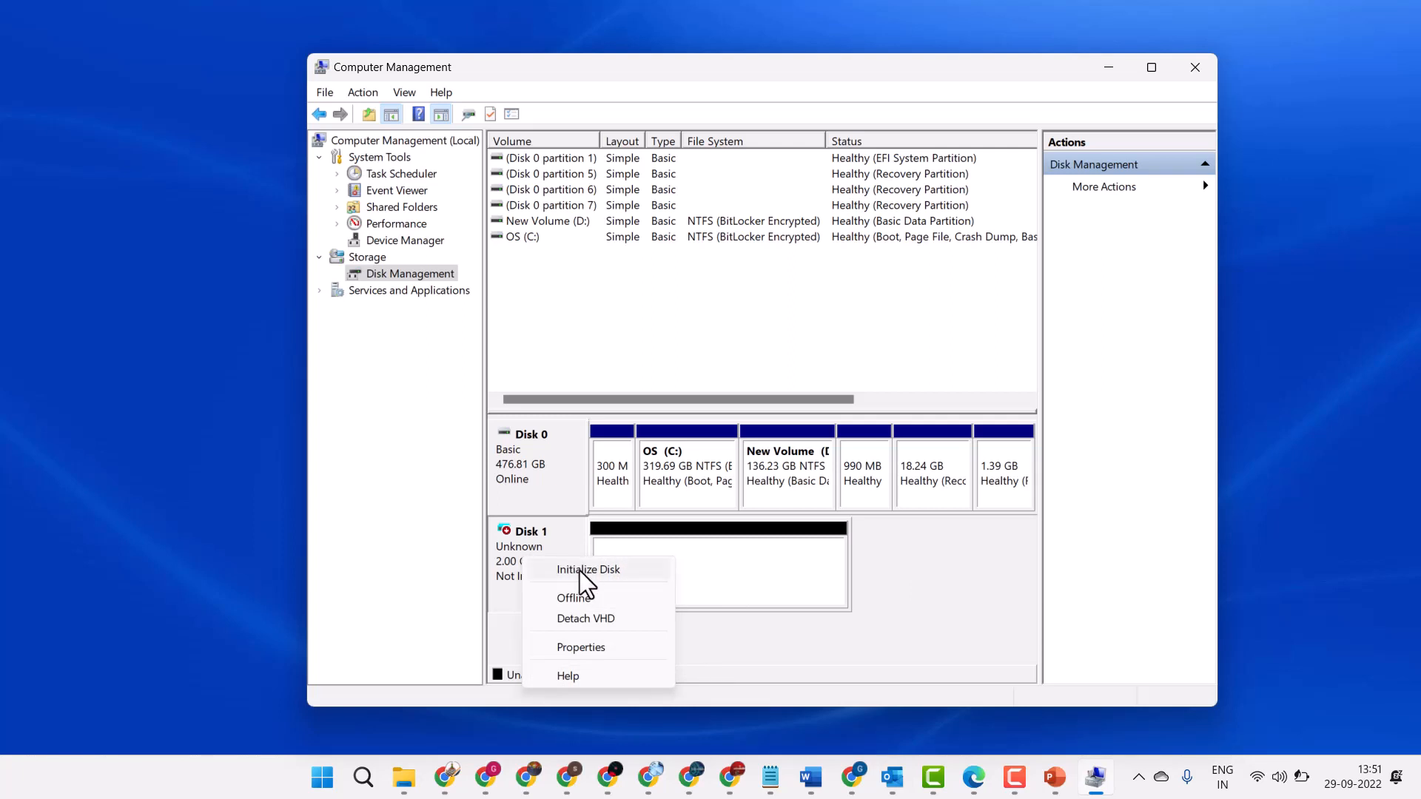
{"action": "left_click", "coordinate": [587, 569]}
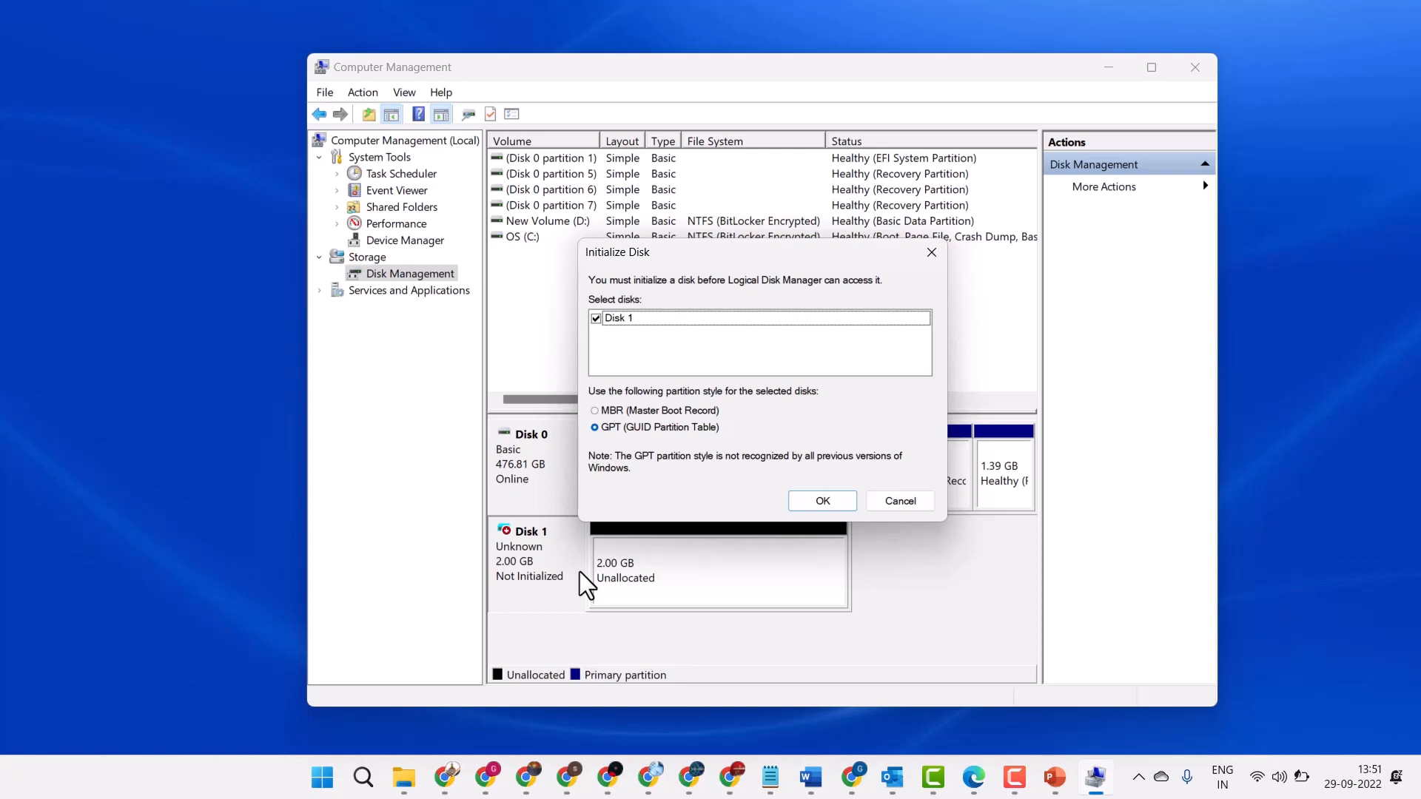
{"action": "left_click", "coordinate": [820, 500]}
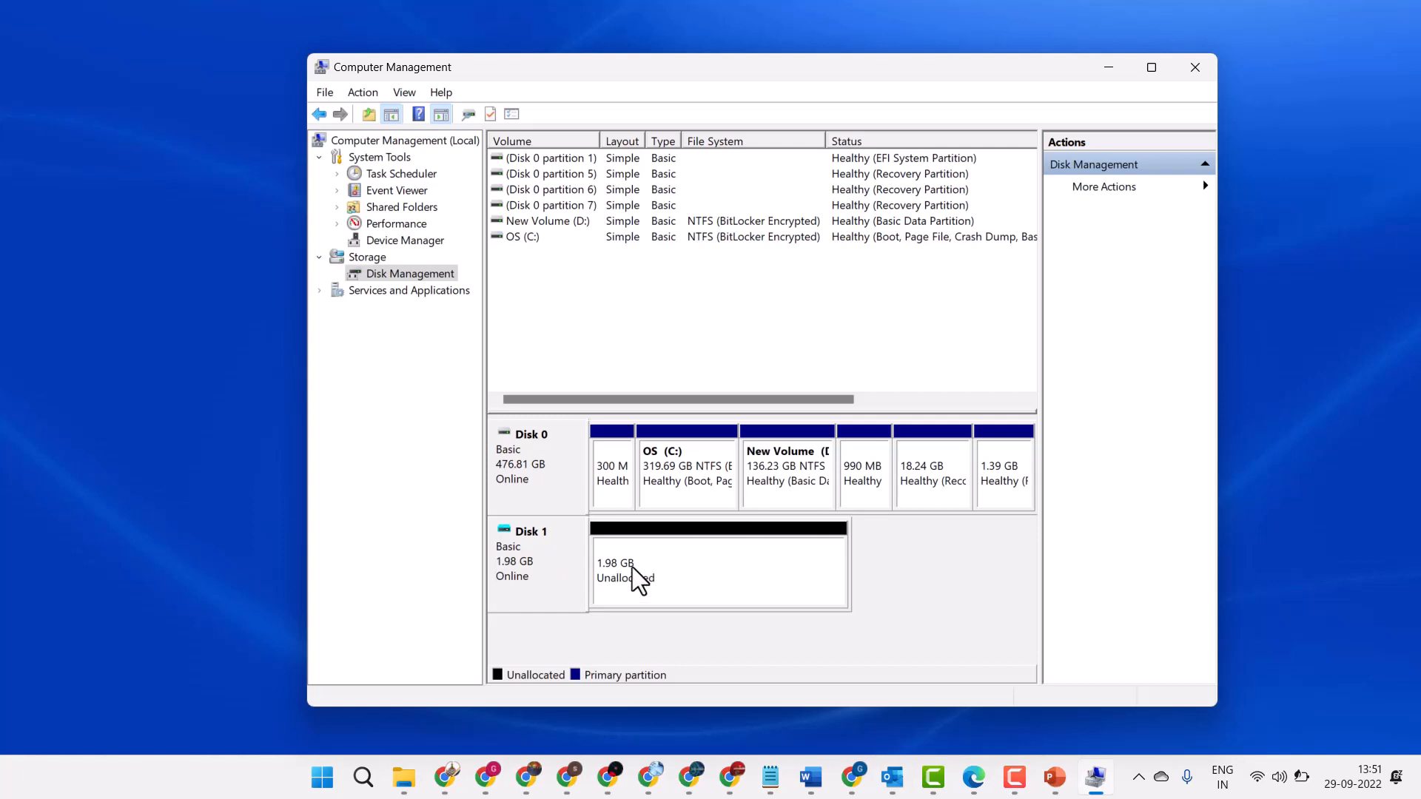
Step: Create a full 2030 MB simple volume on Disk 1 as drive E with NTFS quick format
{"action": "right_click", "coordinate": [634, 580]}
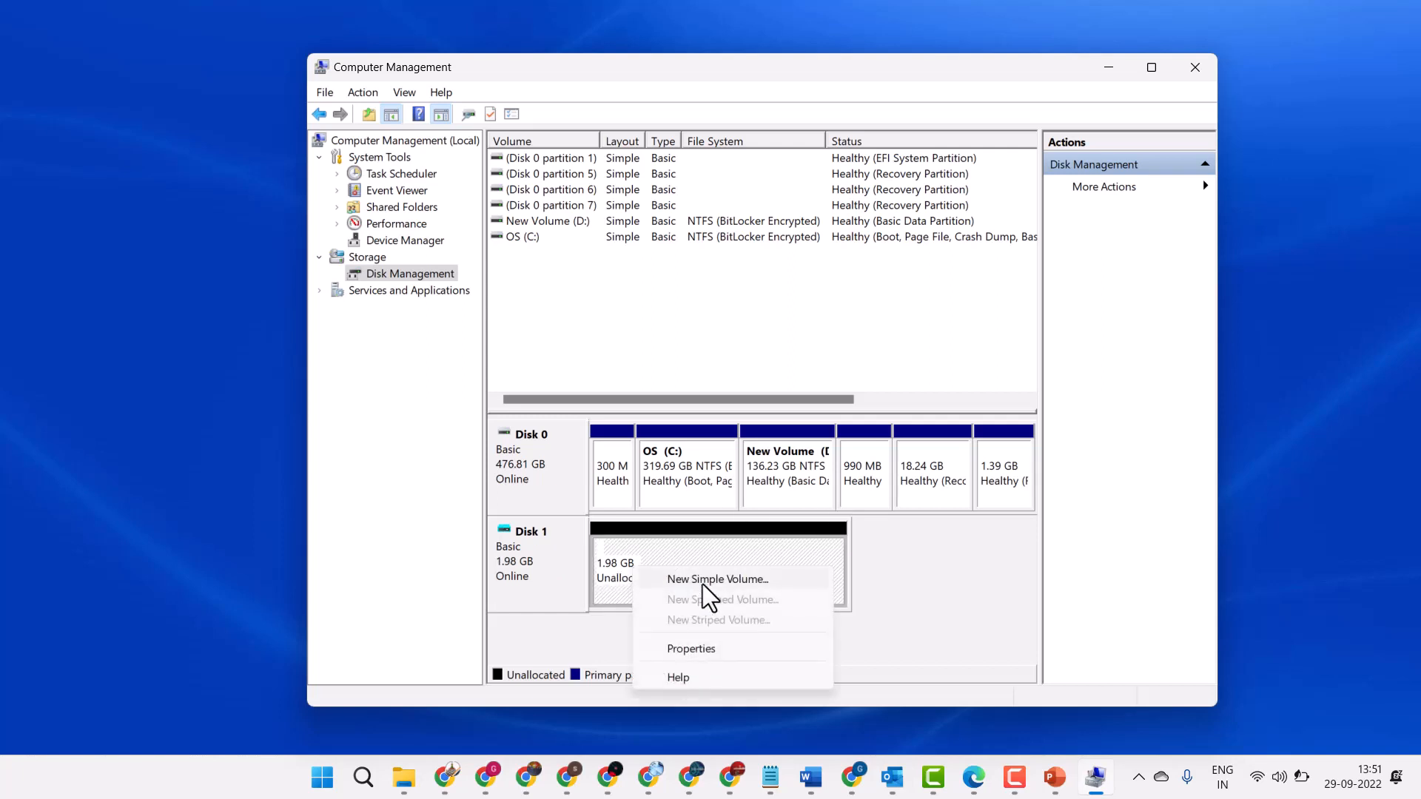
{"action": "left_click", "coordinate": [717, 578]}
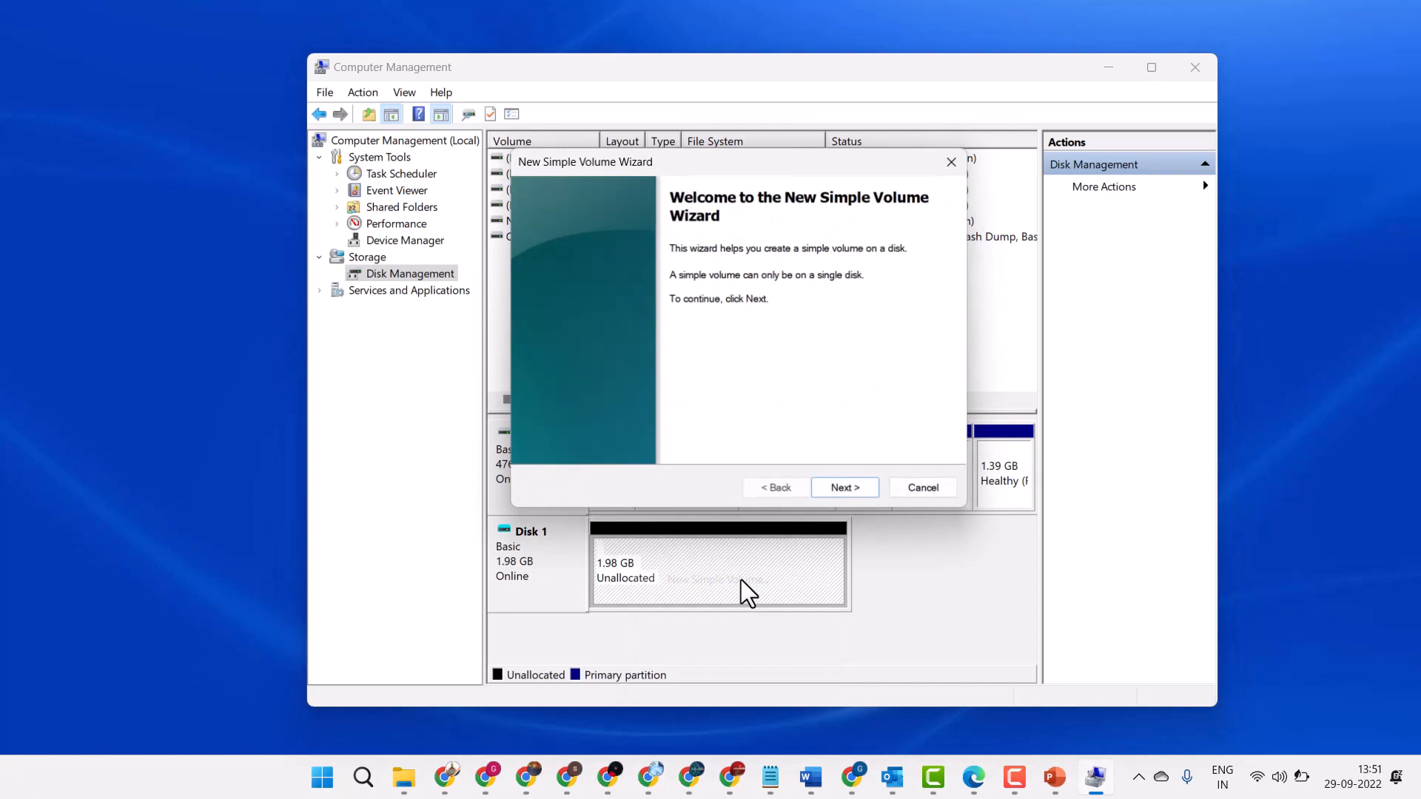
{"action": "left_click", "coordinate": [844, 488]}
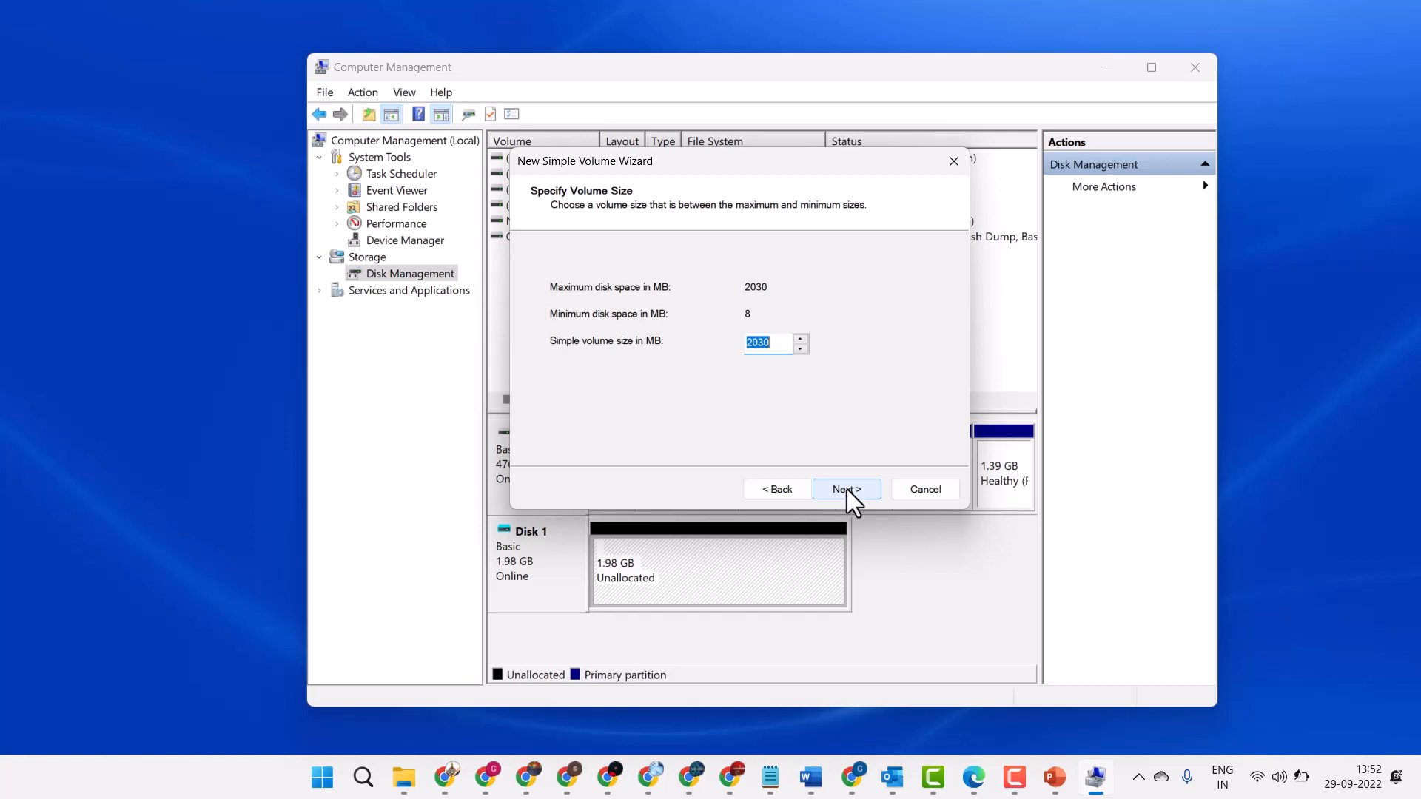
{"action": "left_click", "coordinate": [844, 489]}
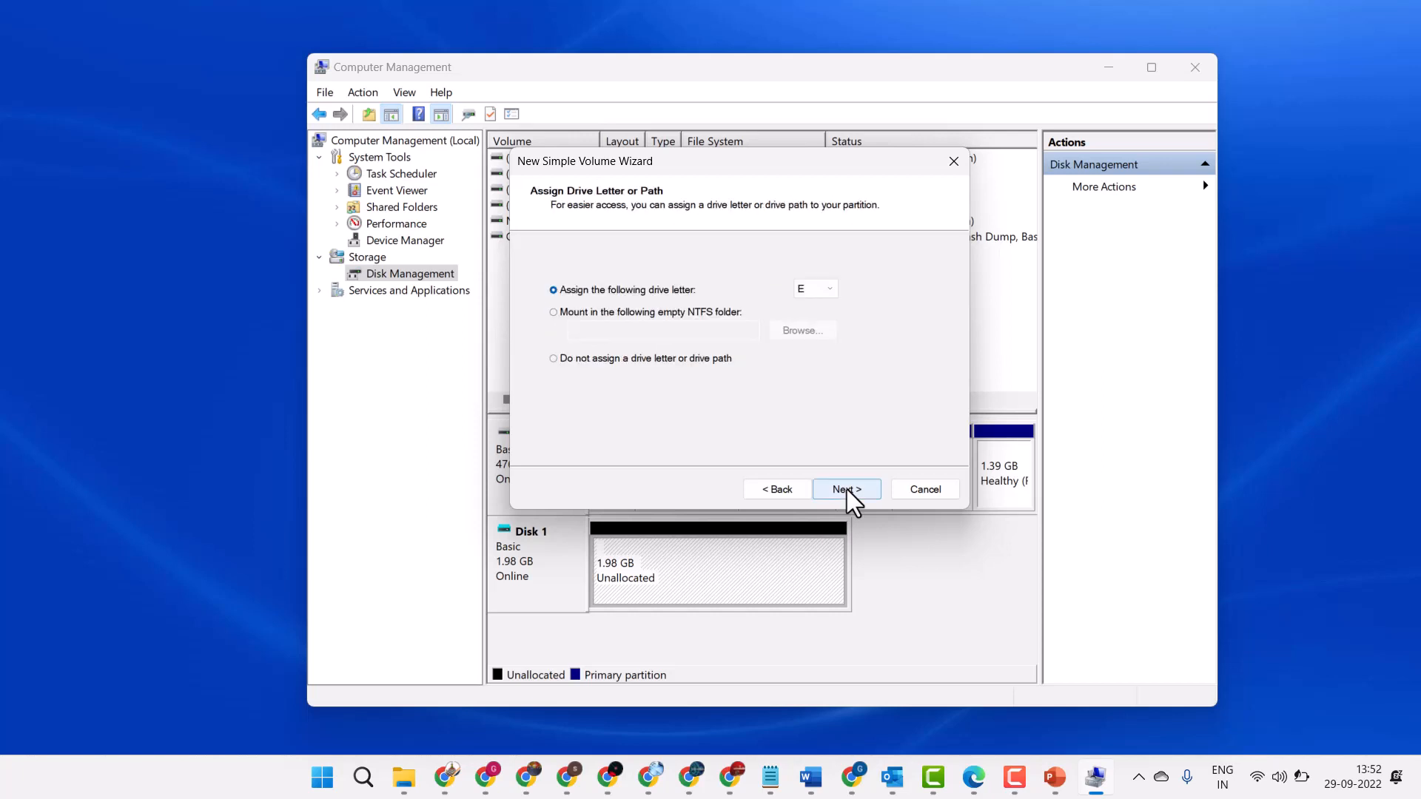
{"action": "left_click", "coordinate": [826, 288]}
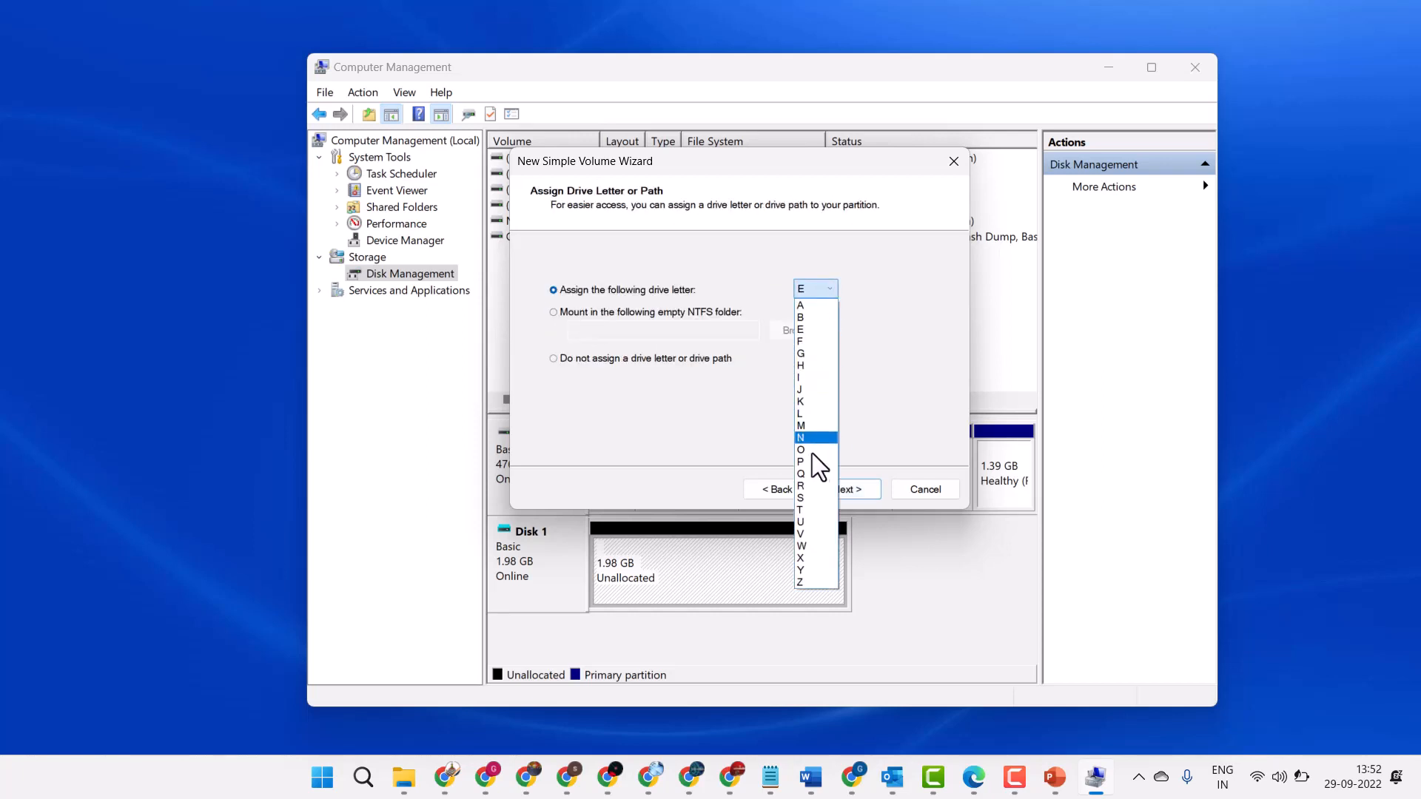
{"action": "left_click", "coordinate": [827, 288]}
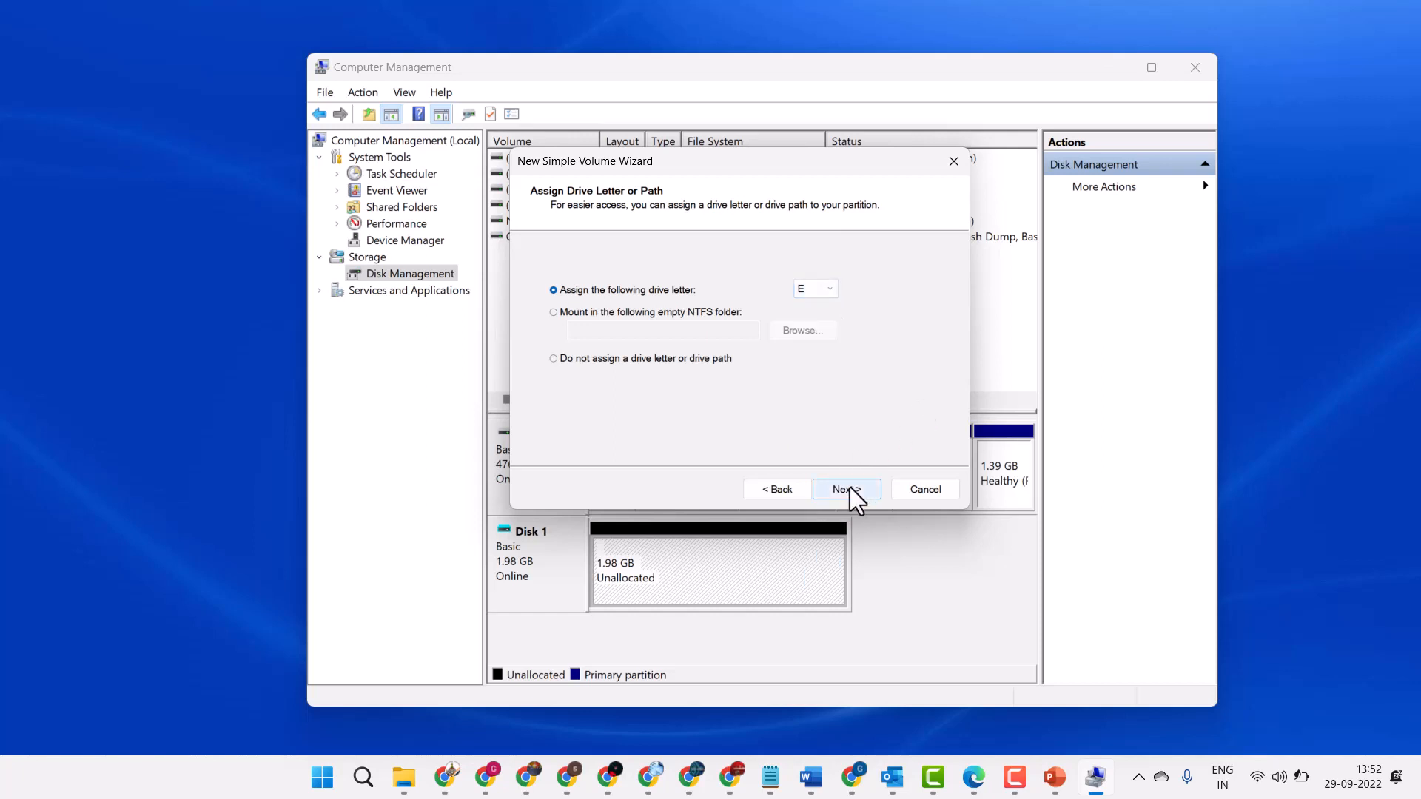
{"action": "left_click", "coordinate": [844, 489]}
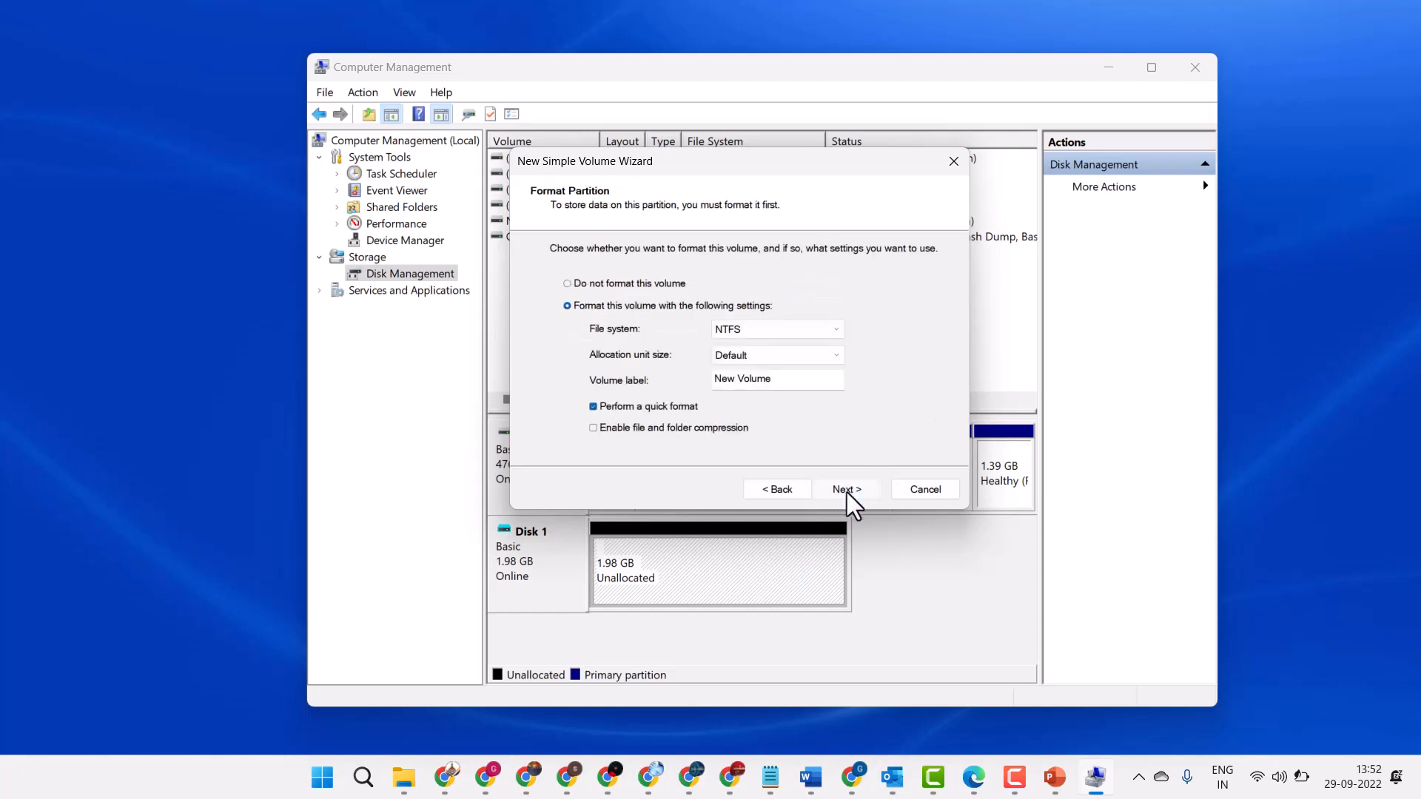
{"action": "left_click", "coordinate": [843, 489]}
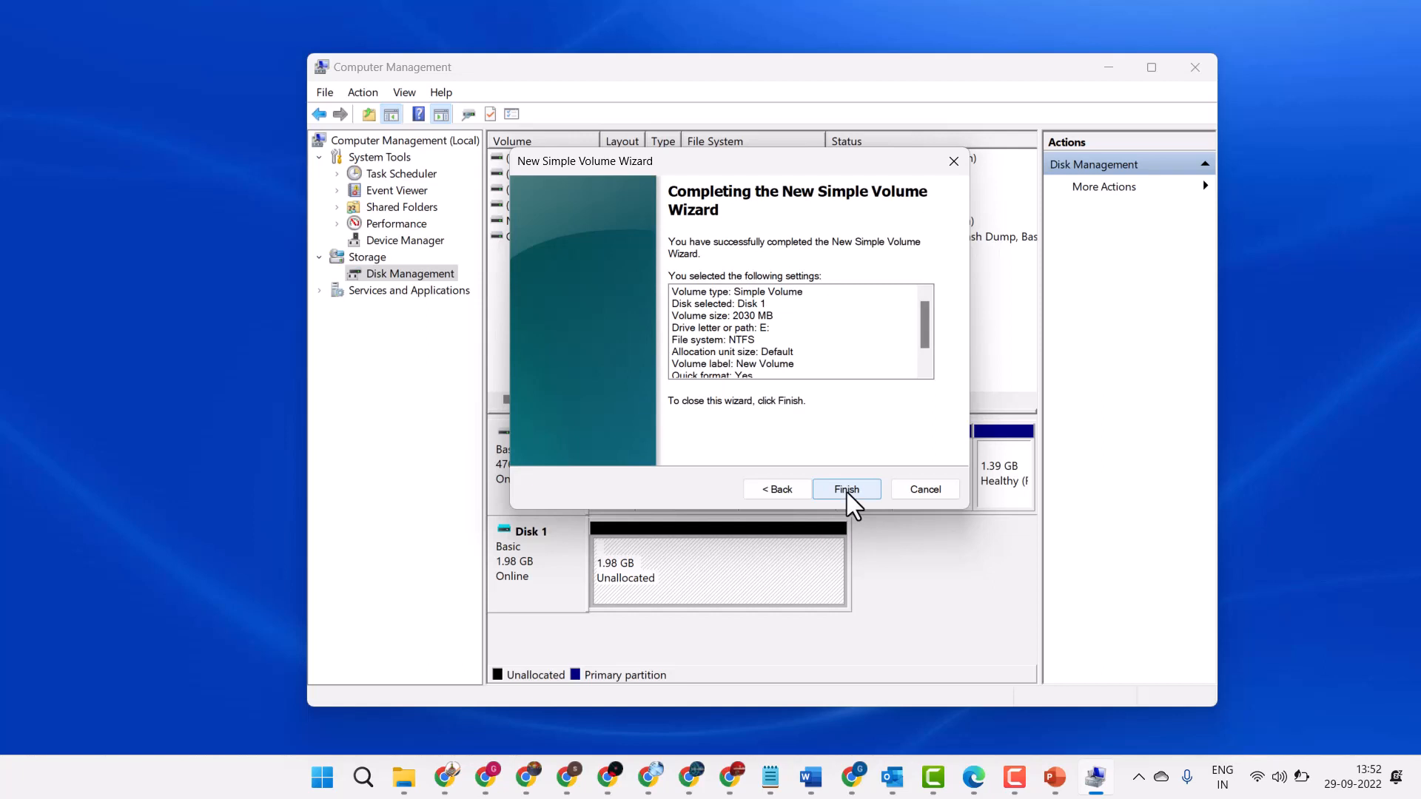
{"action": "left_click", "coordinate": [845, 488]}
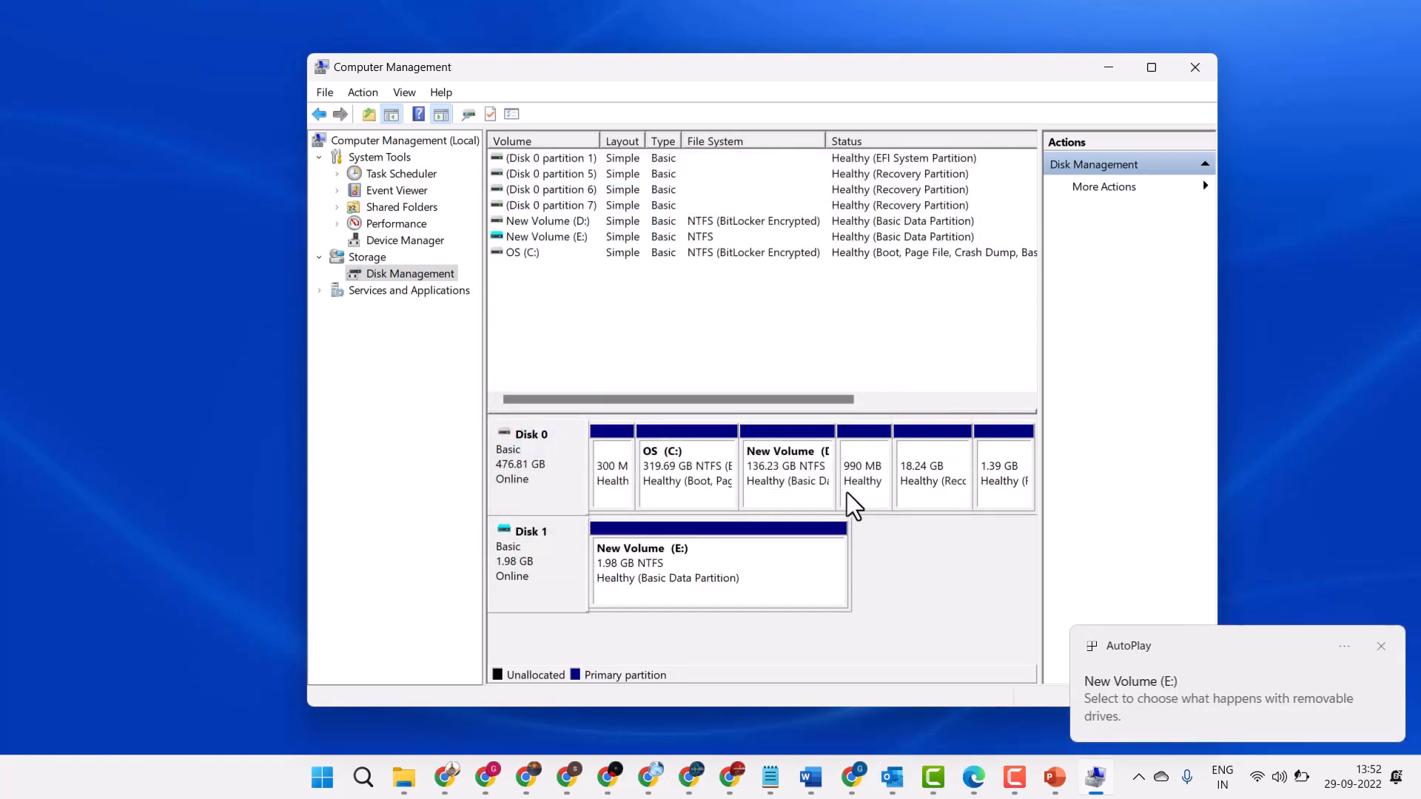
{"action": "mouse_move", "coordinate": [1110, 702]}
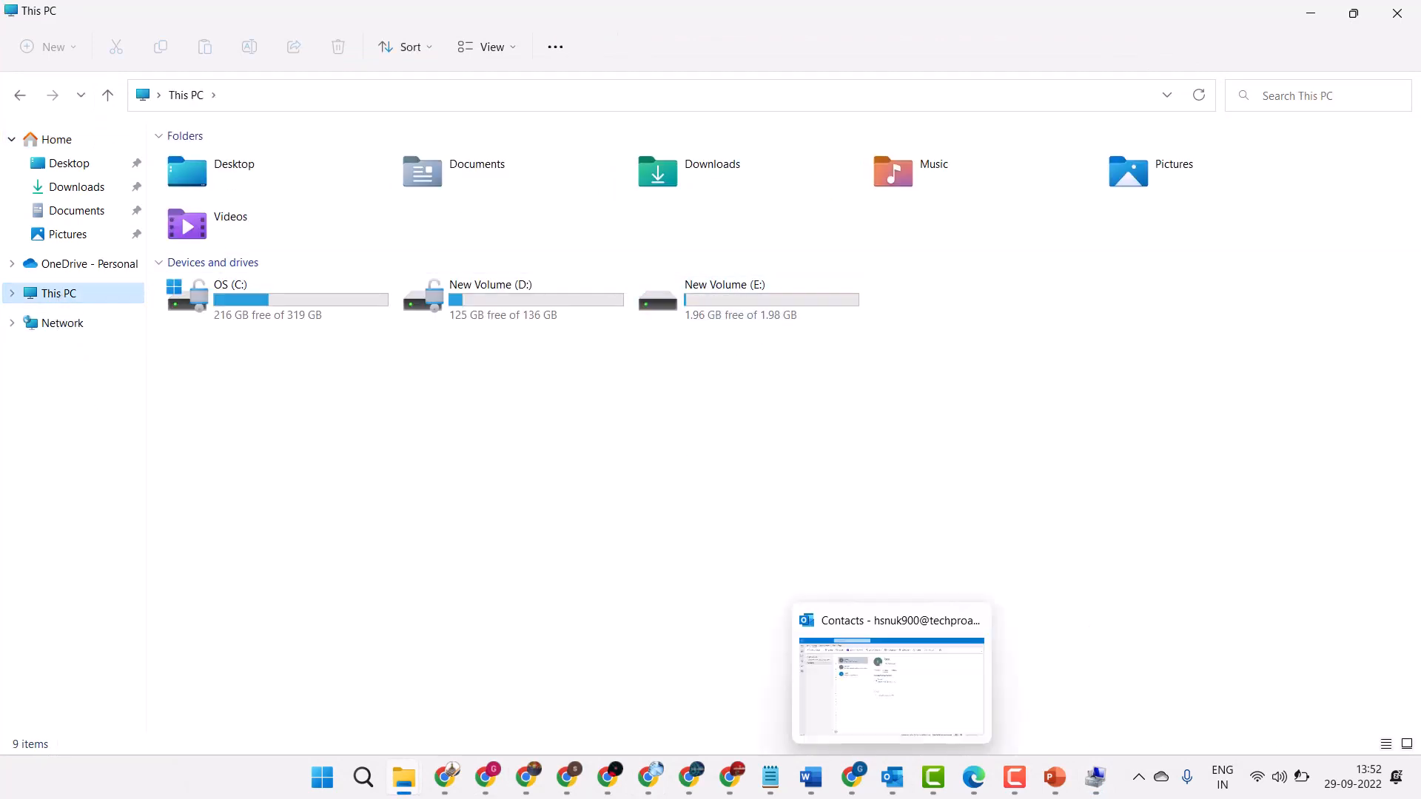
Step: Bring the VHD tutorial Notepad note to the front and move it lower
{"action": "left_click", "coordinate": [770, 778]}
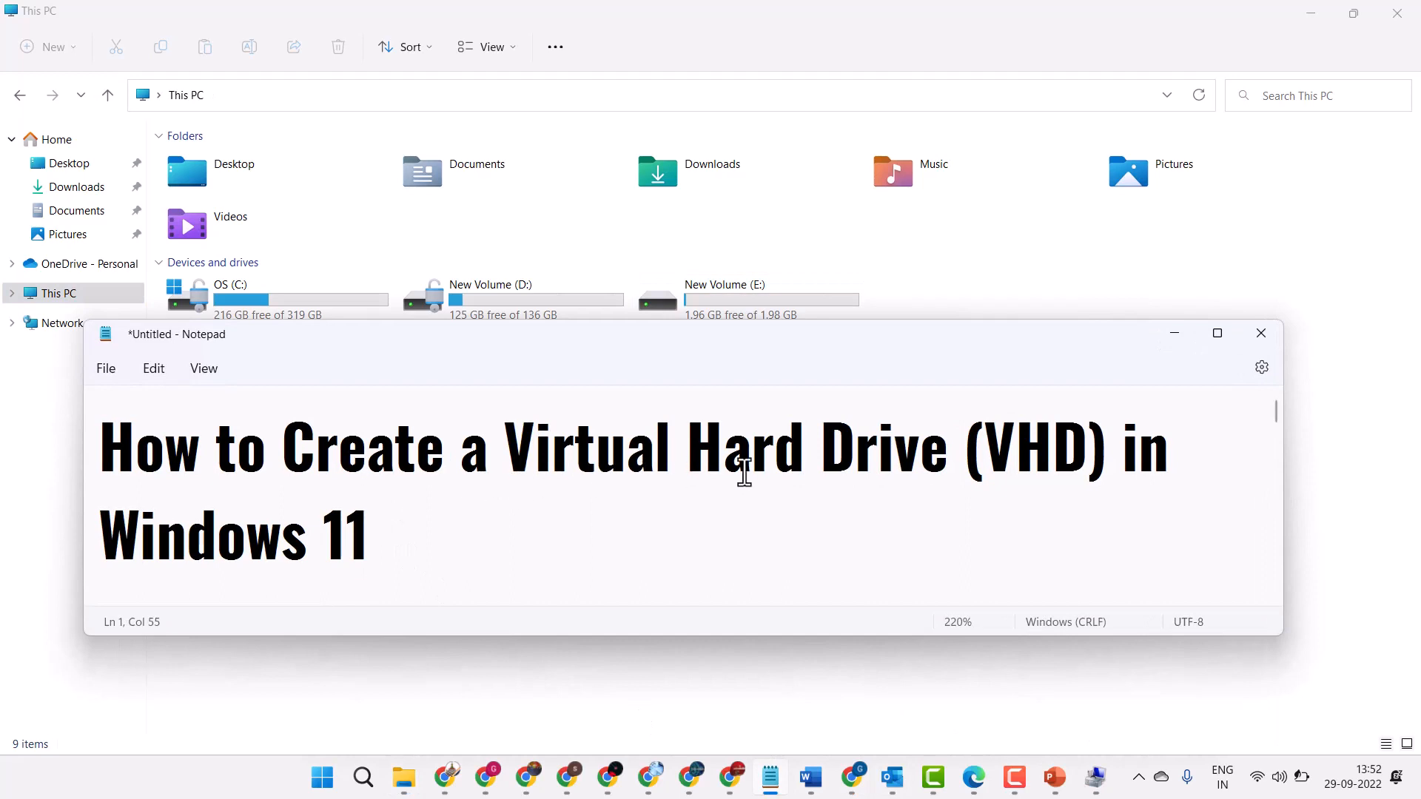
{"action": "mouse_move", "coordinate": [1150, 352]}
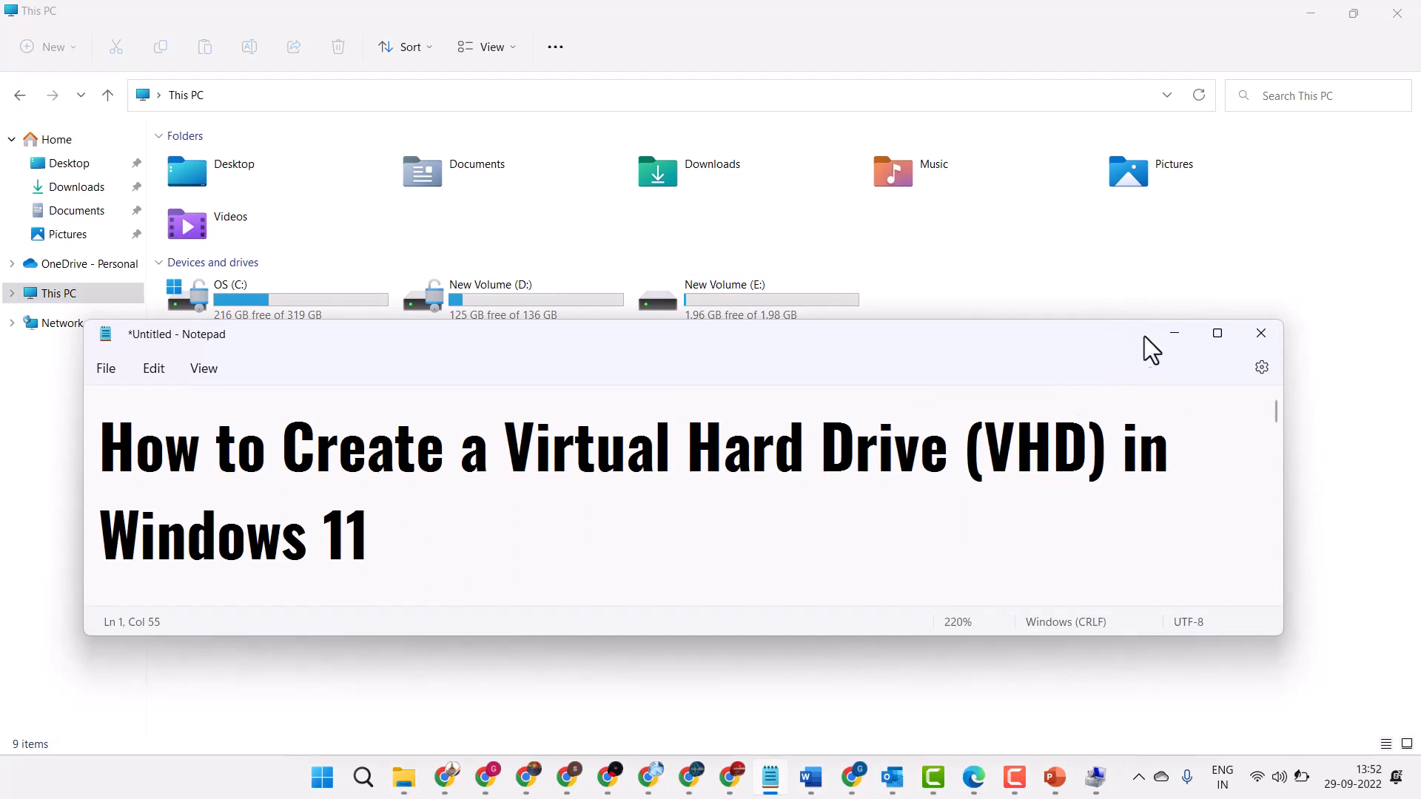
{"action": "left_click_drag", "start_coordinate": [176, 333], "coordinate": [247, 391]}
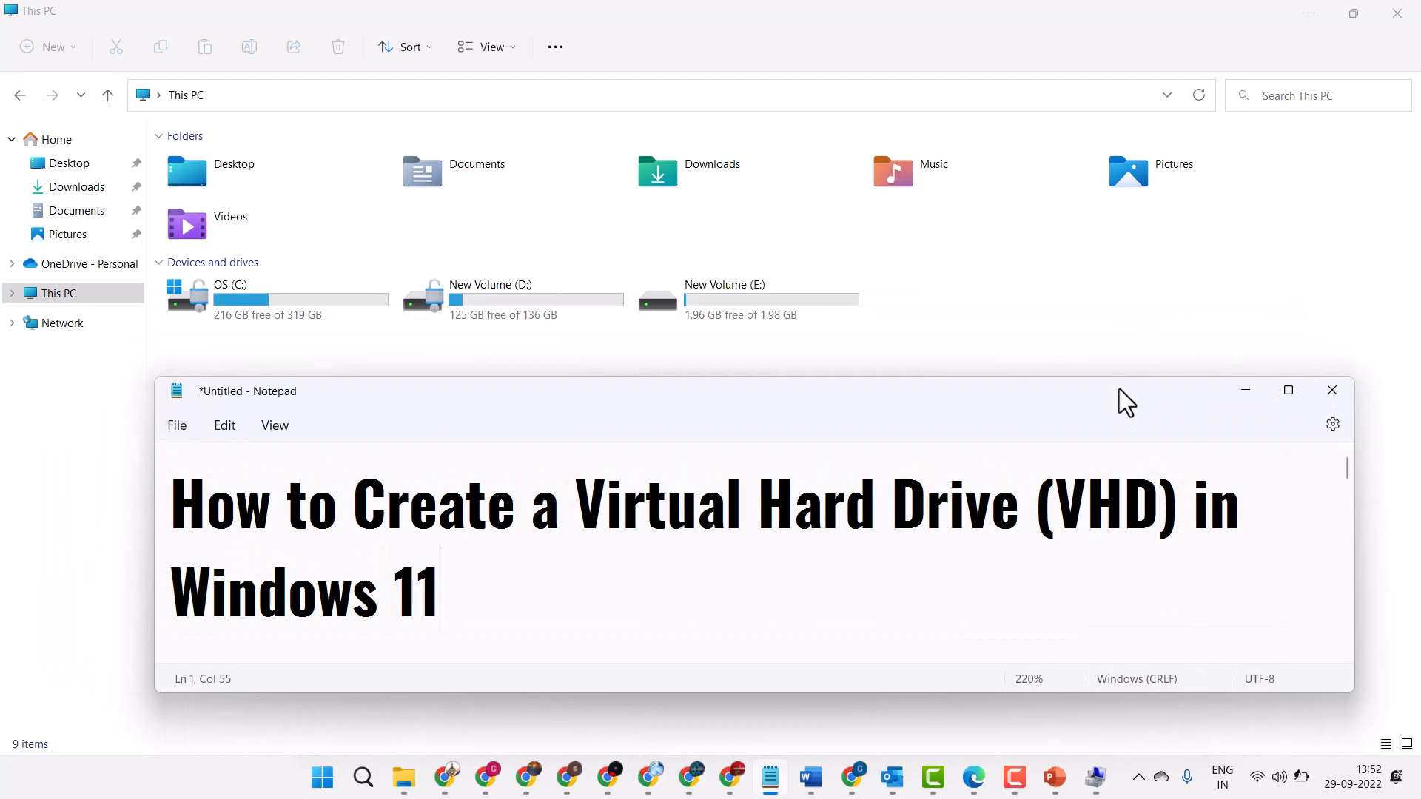